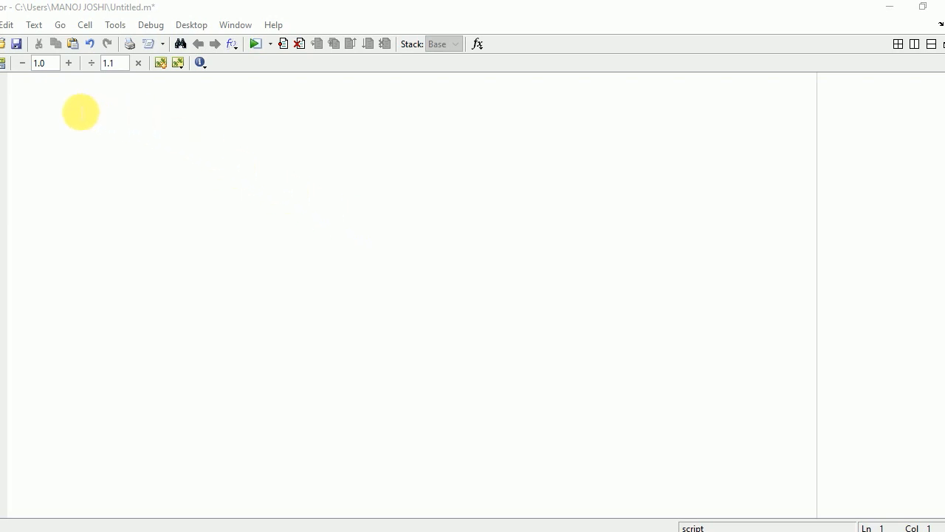
- Begin the script with clc, clear all and close all setup lines
{"action": "type", "text": "C"}
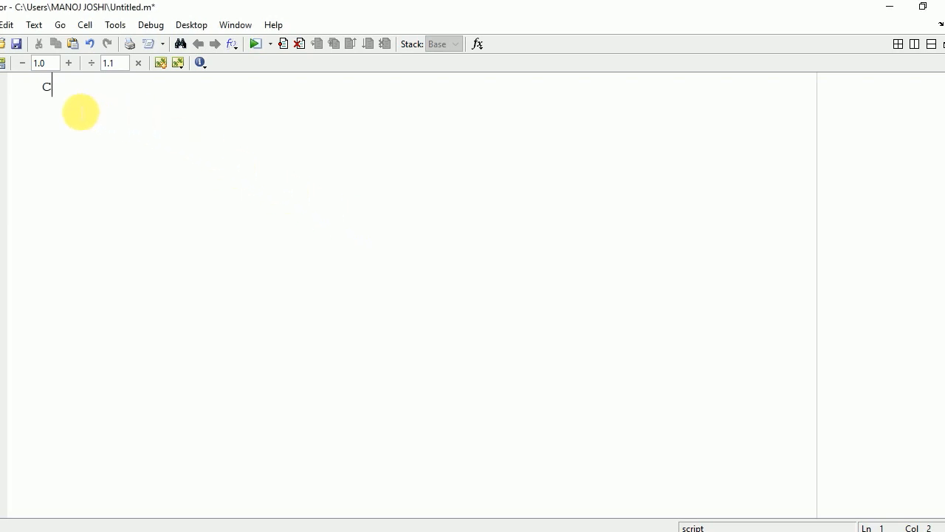
{"action": "type", "text": "lc"}
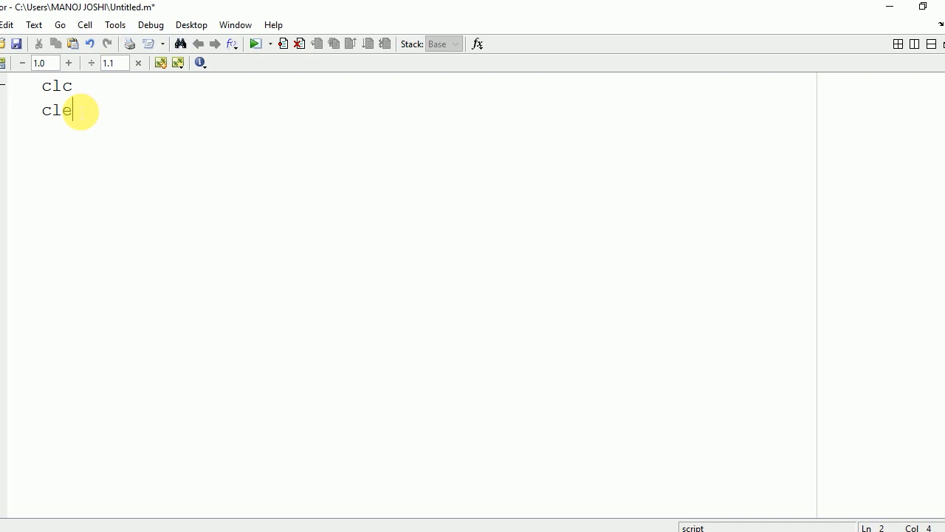
{"action": "type", "text": "ar a"}
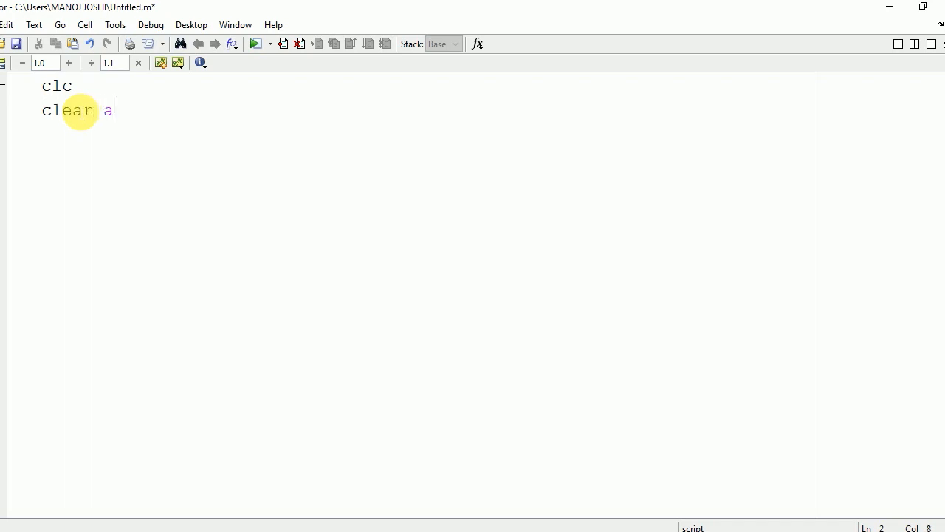
{"action": "type", "text": "ll"}
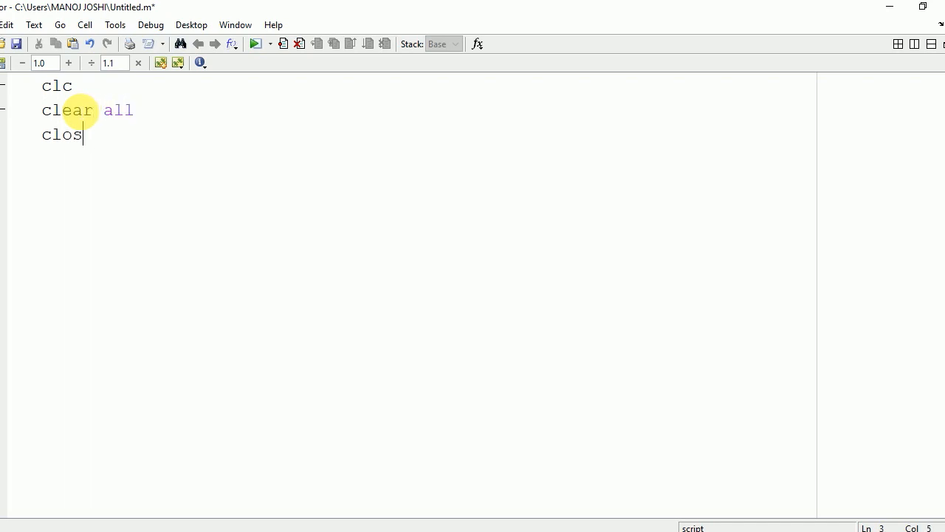
{"action": "type", "text": "e all"}
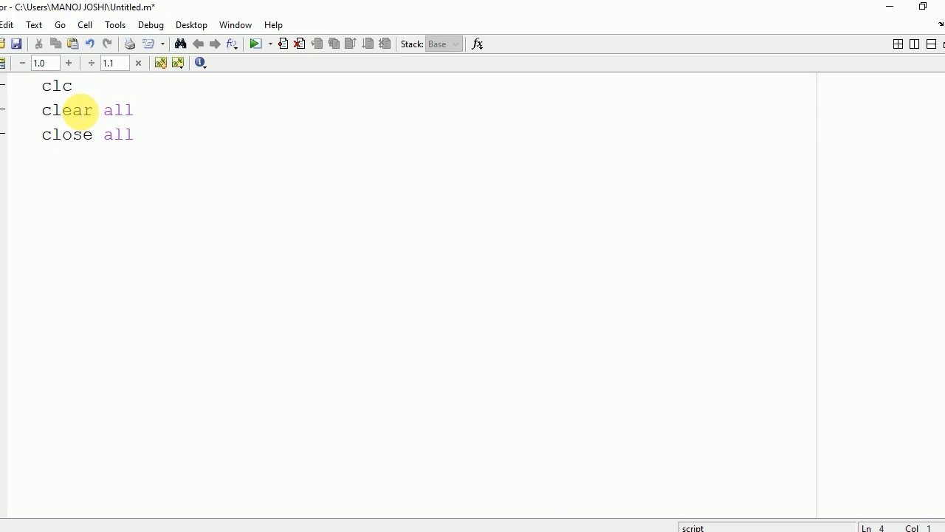
- Add x=input('enter the x cor dinate'); to read the centre's x coordinate
{"action": "type", "text": "x="}
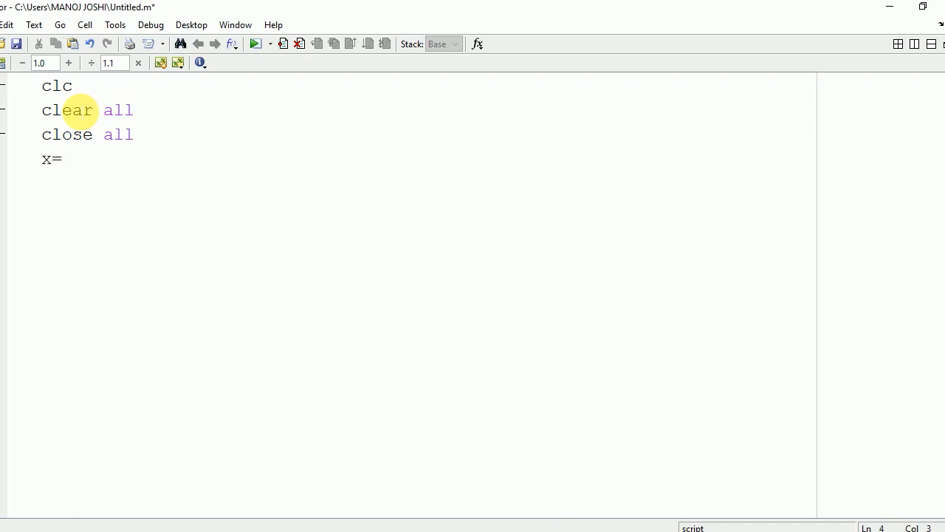
{"action": "type", "text": "inpu("}
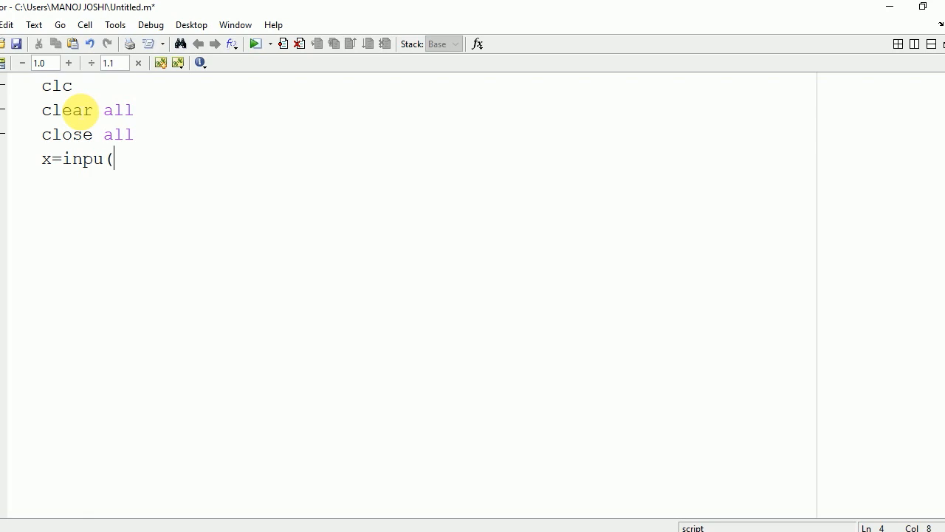
{"action": "type", "text": "t"}
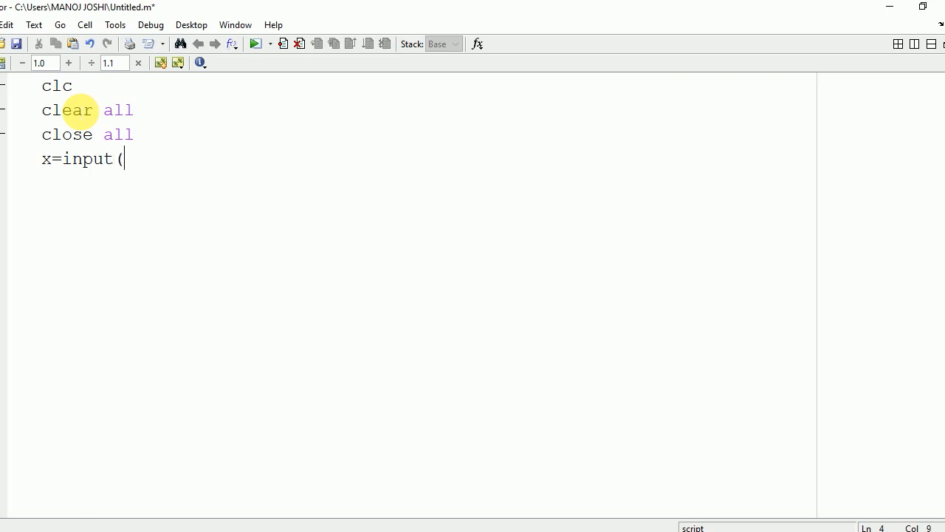
{"action": "type", "text": "'enter the"}
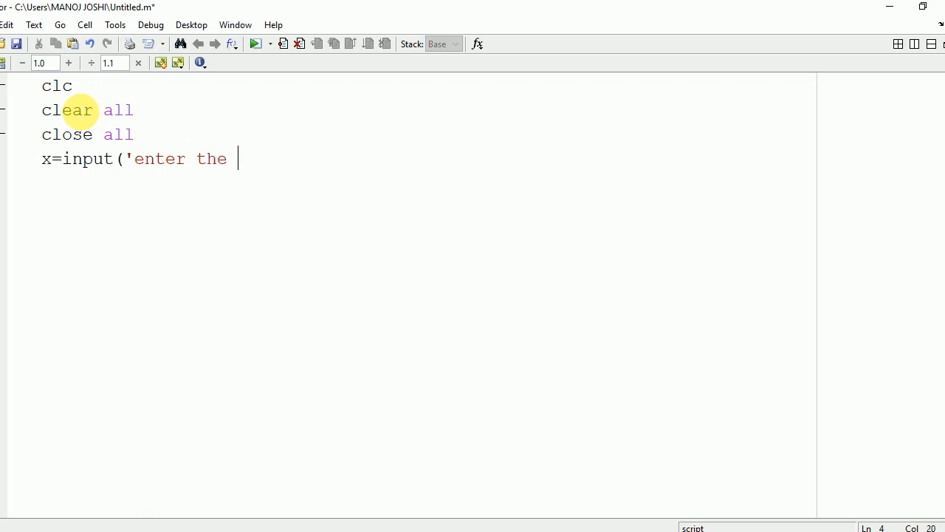
{"action": "type", "text": "x co"}
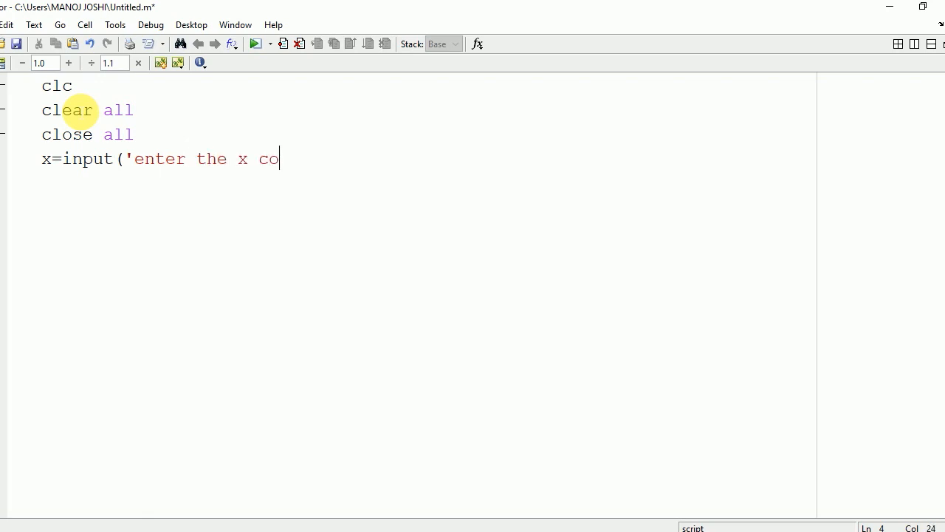
{"action": "type", "text": "r dinate"}
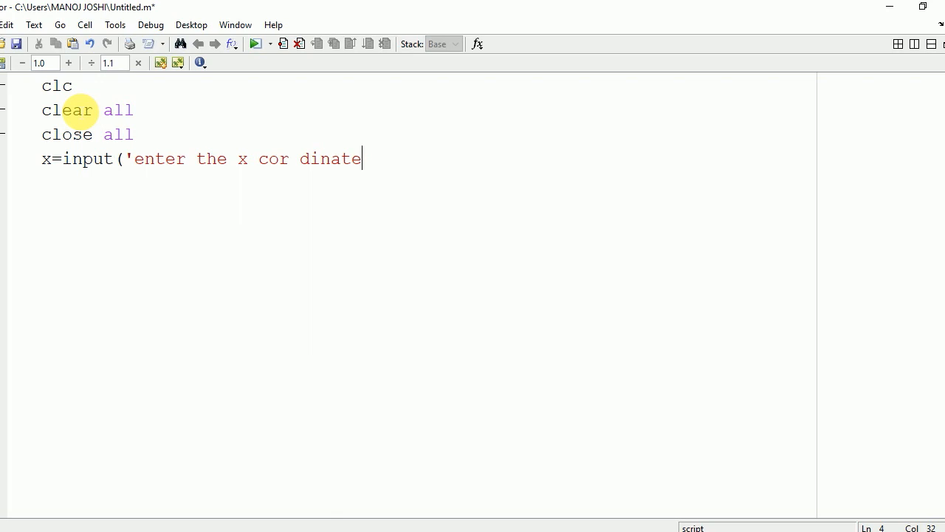
{"action": "type", "text": "')"}
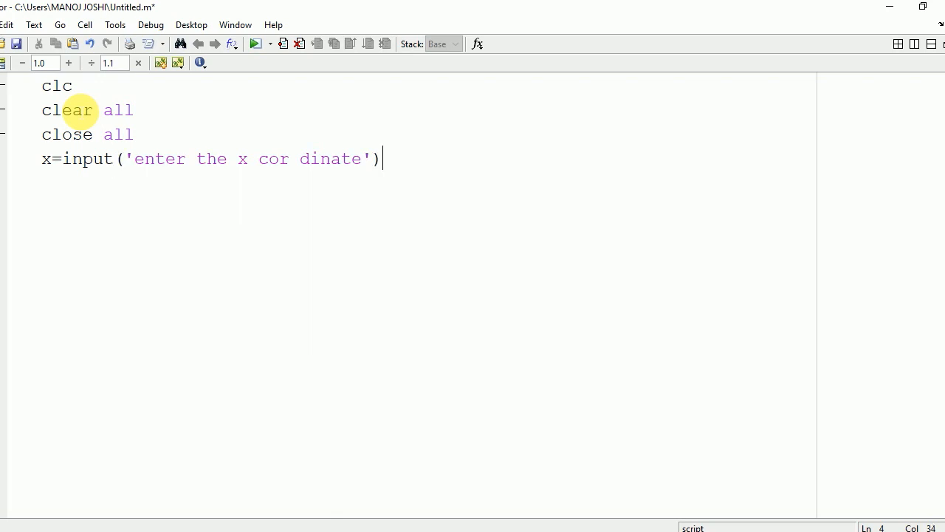
{"action": "type", "text": ";"}
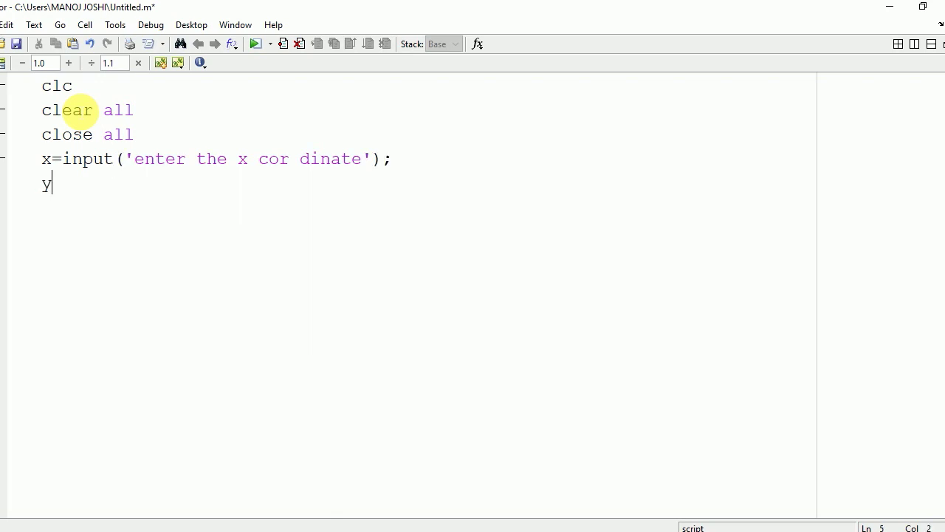
- Add y=input('enter the y co ordinate'); to read the centre's y coordinate
{"action": "type", "text": "=i"}
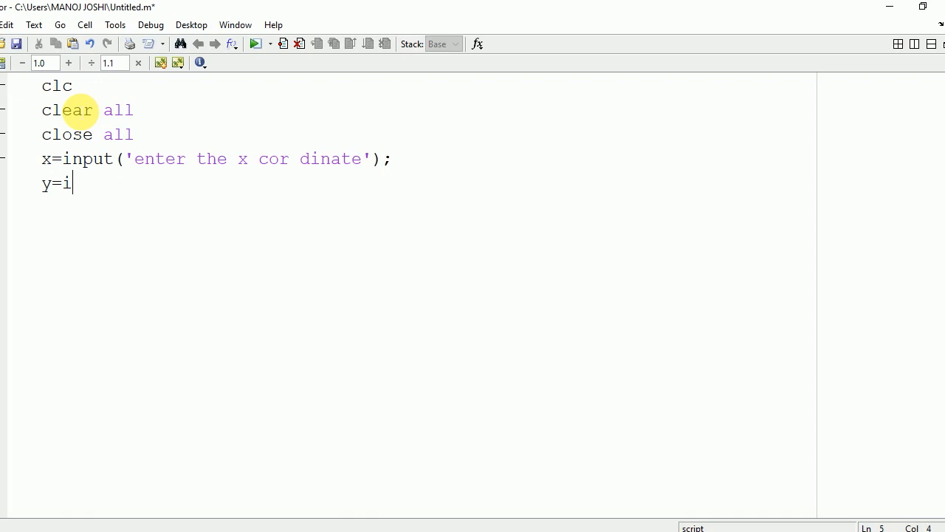
{"action": "type", "text": "nput("}
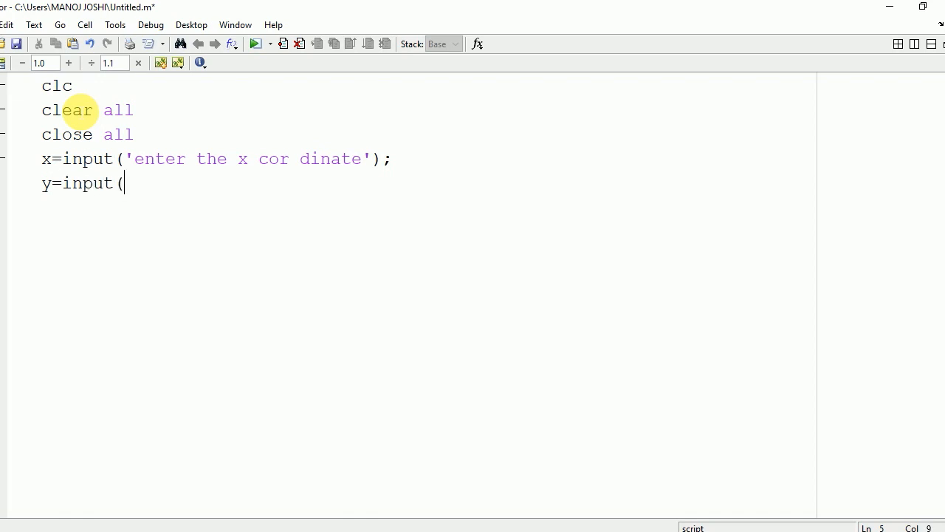
{"action": "type", "text": "'ente"}
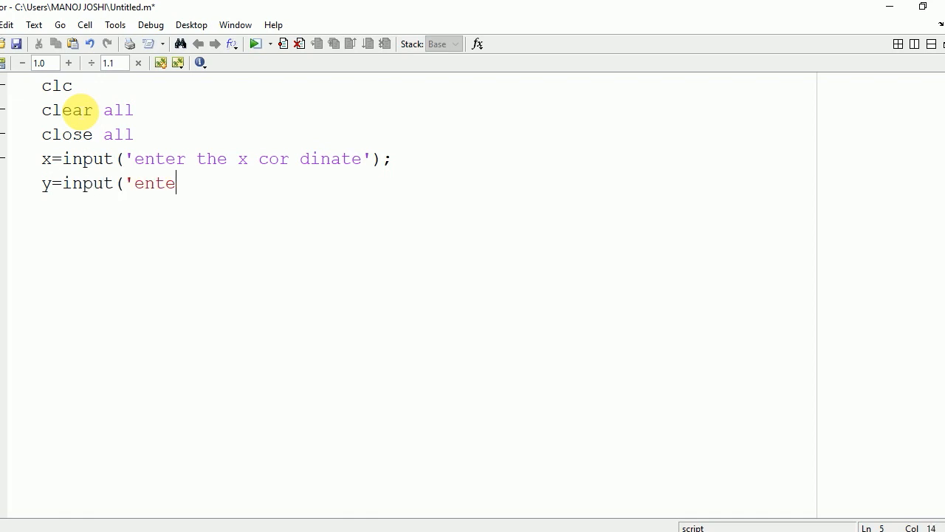
{"action": "type", "text": "r the y"}
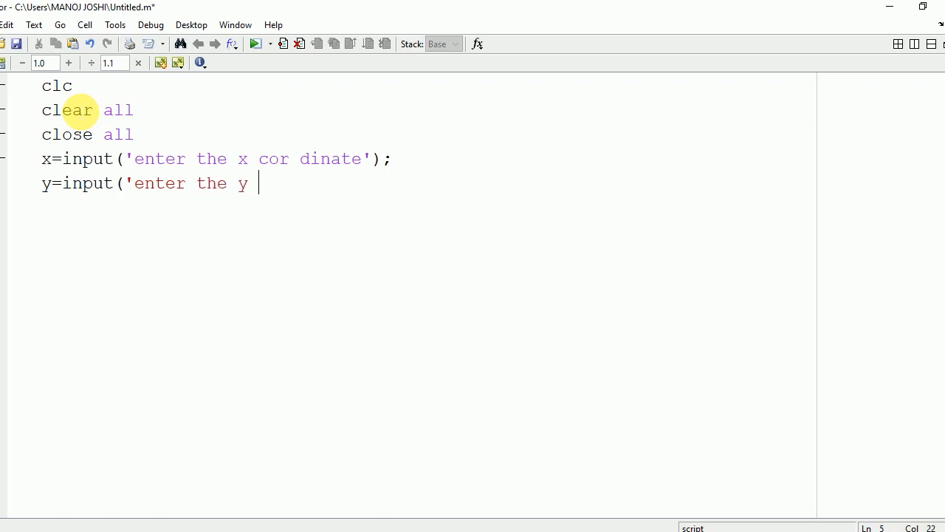
{"action": "type", "text": "co or"}
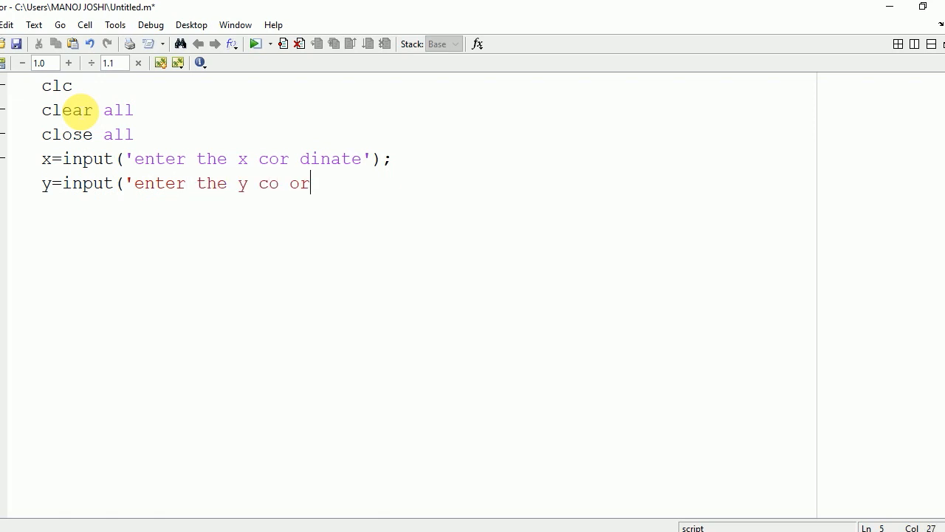
{"action": "type", "text": "rdinate"}
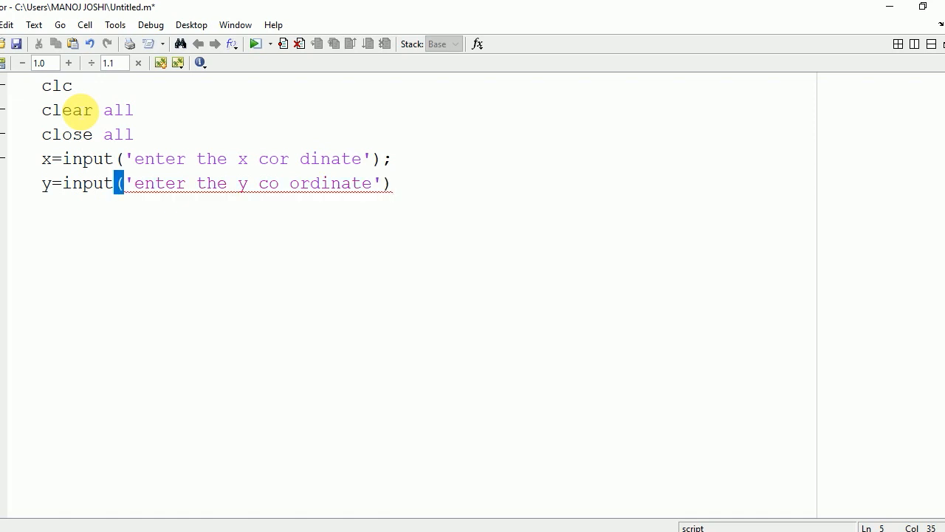
{"action": "type", "text": ";"}
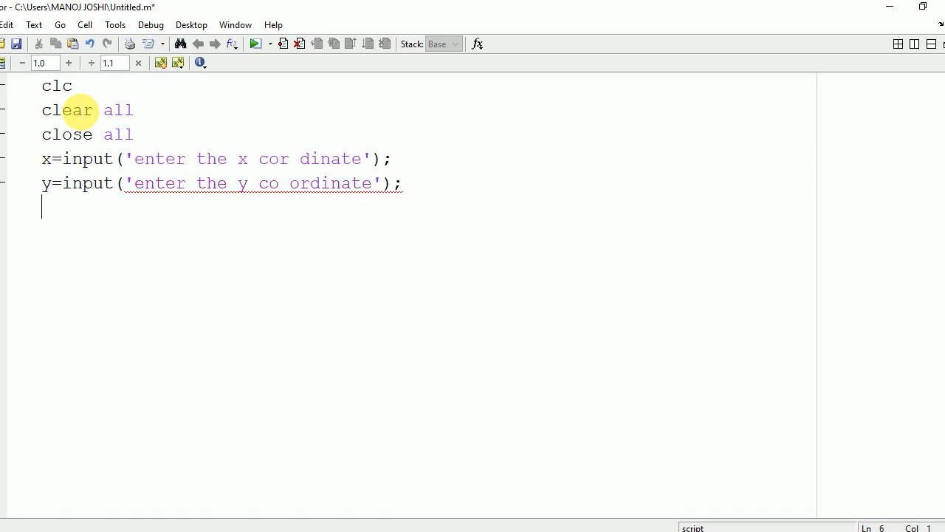
- Add r=input('enter the radius'); to read the radius into r
{"action": "type", "text": "r="}
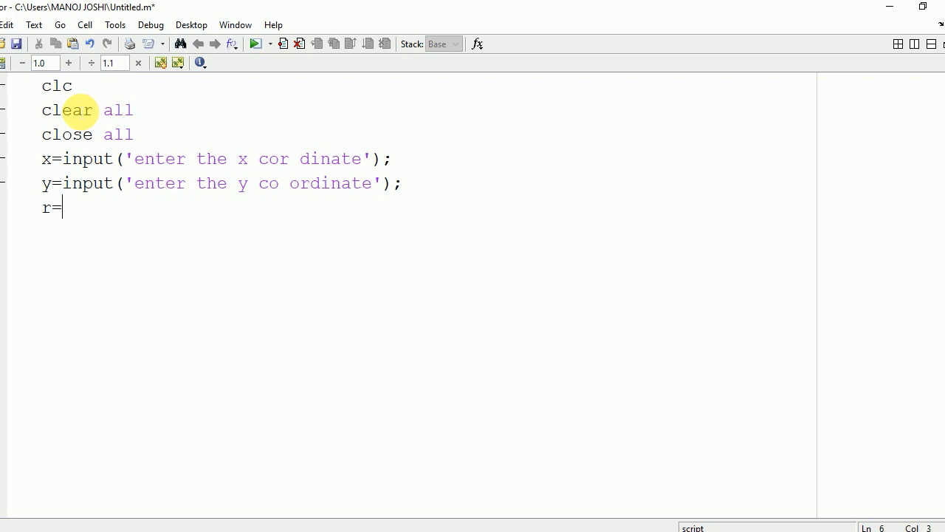
{"action": "type", "text": "inpu"}
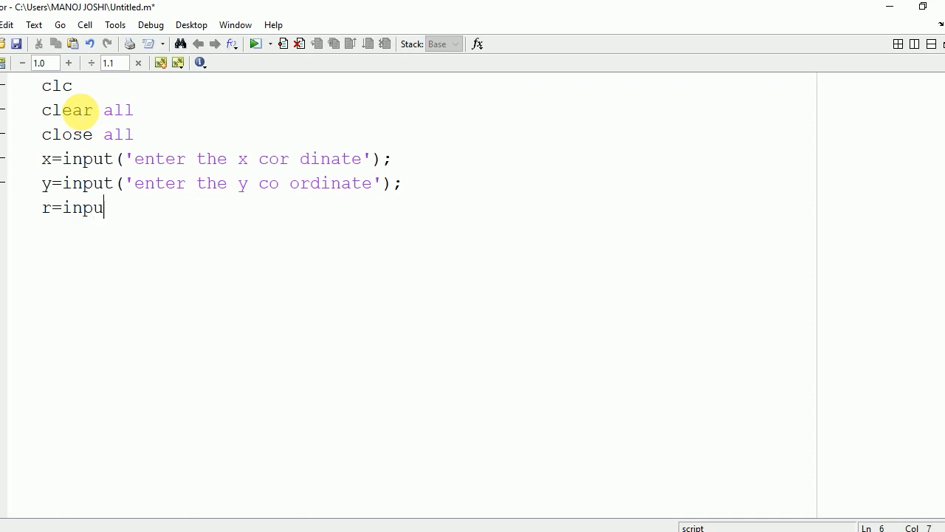
{"action": "type", "text": "t('"}
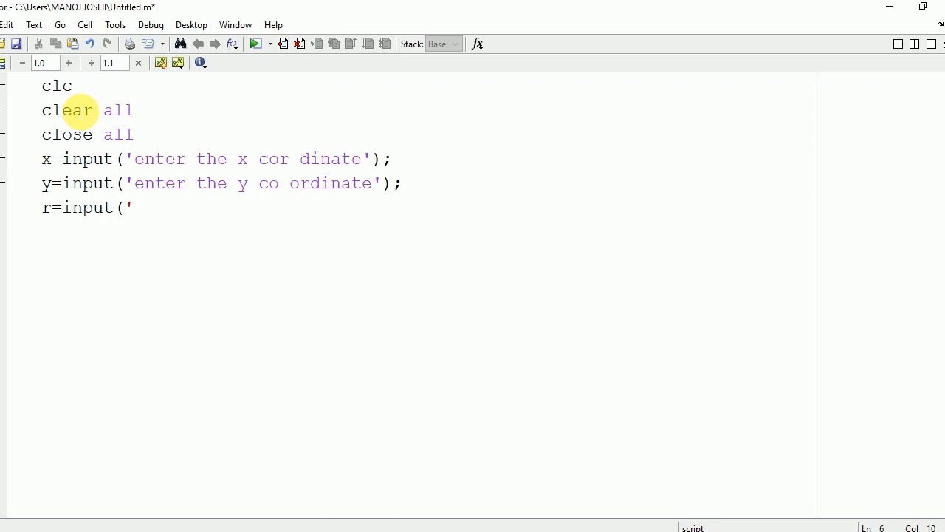
{"action": "type", "text": "enter t"}
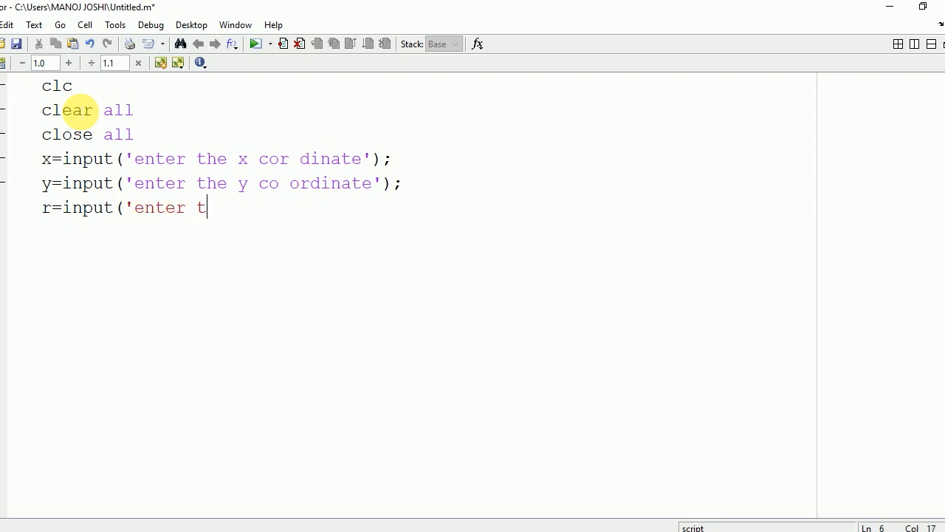
{"action": "type", "text": "he radius"}
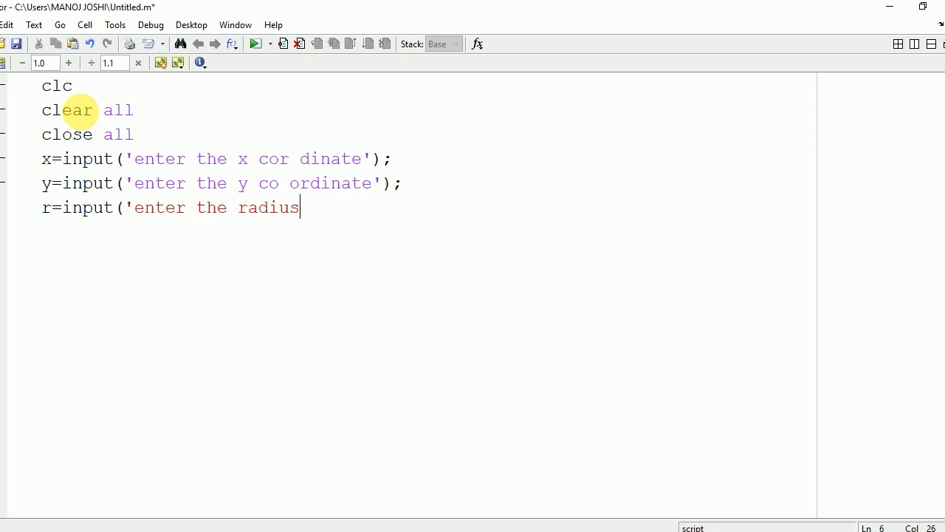
{"action": "type", "text": "');"}
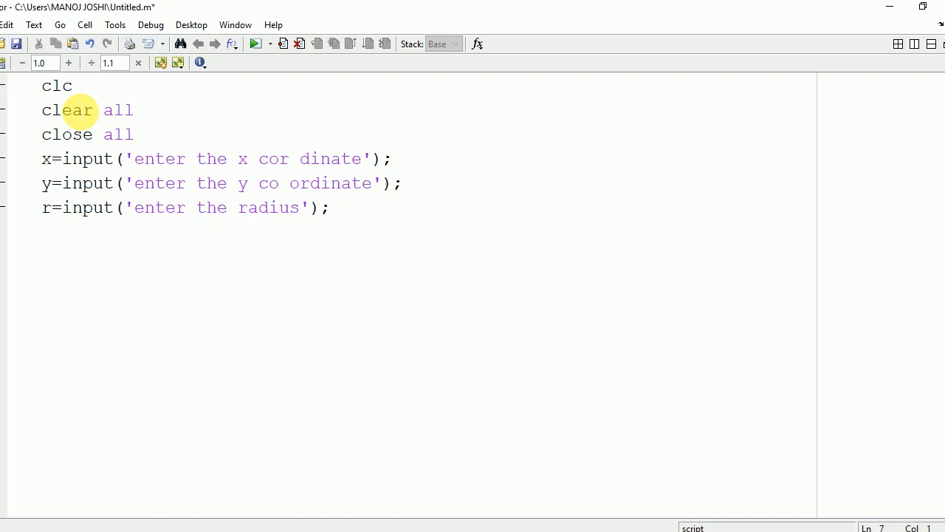
- Define angle=0:0.001:2*pi; and begin the xp= line
{"action": "type", "text": "a"}
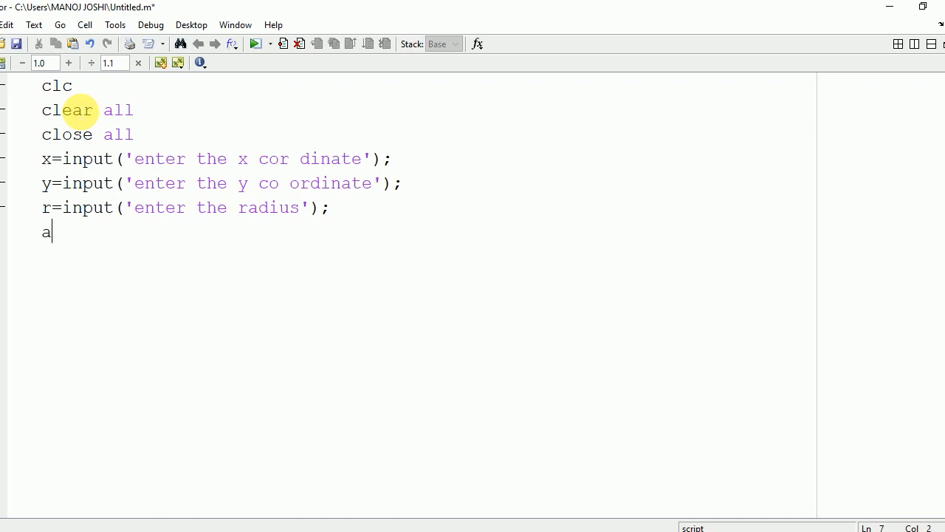
{"action": "type", "text": "ngl"}
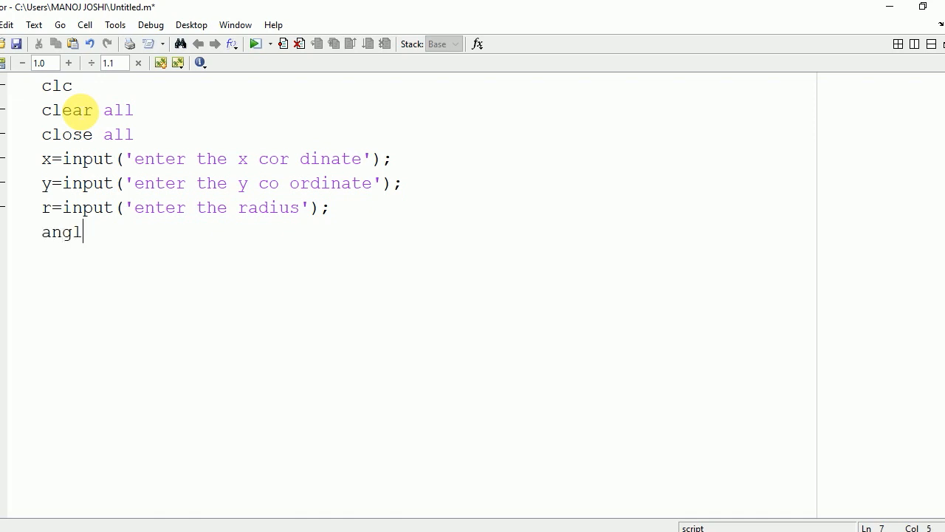
{"action": "type", "text": "e="}
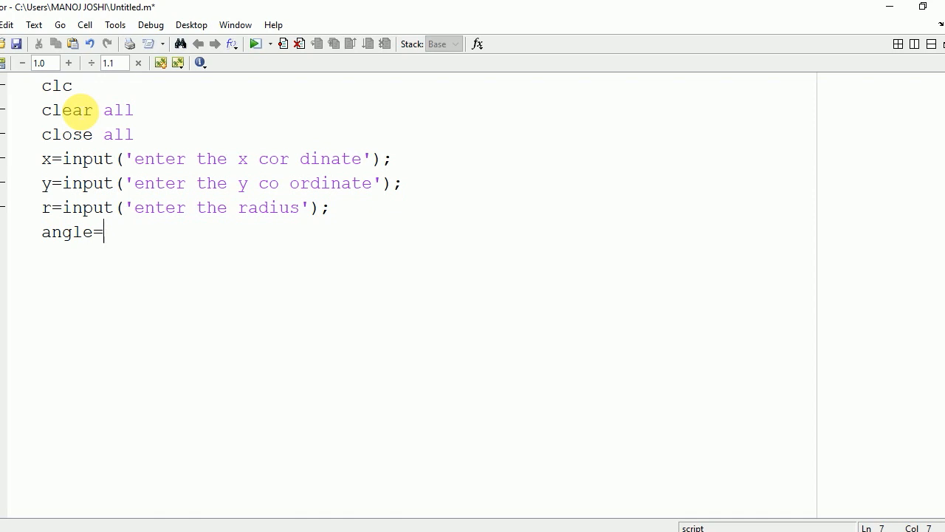
{"action": "type", "text": "0:"}
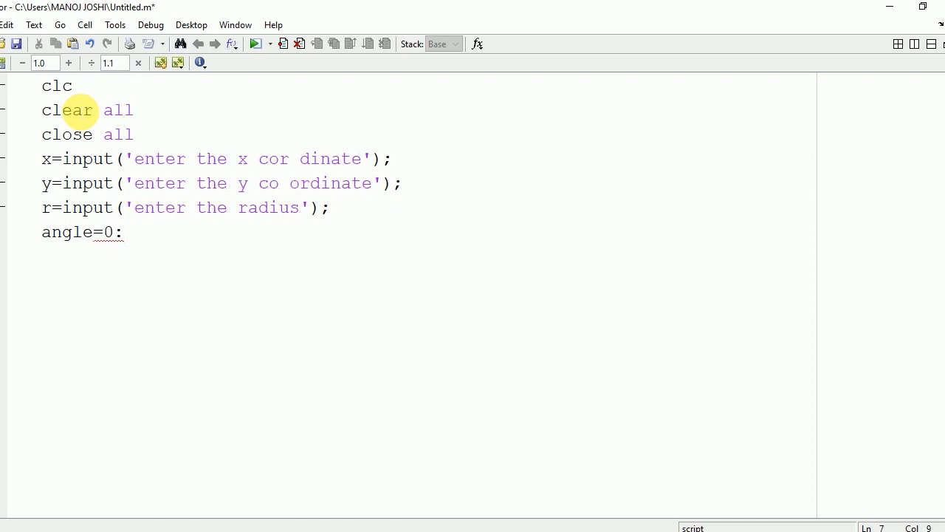
{"action": "type", "text": ":0.00"}
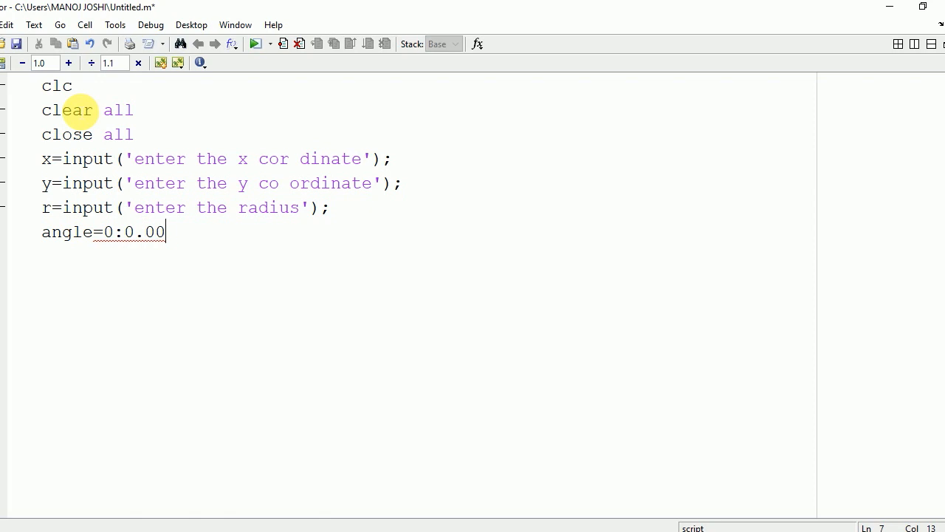
{"action": "type", "text": "1:2"}
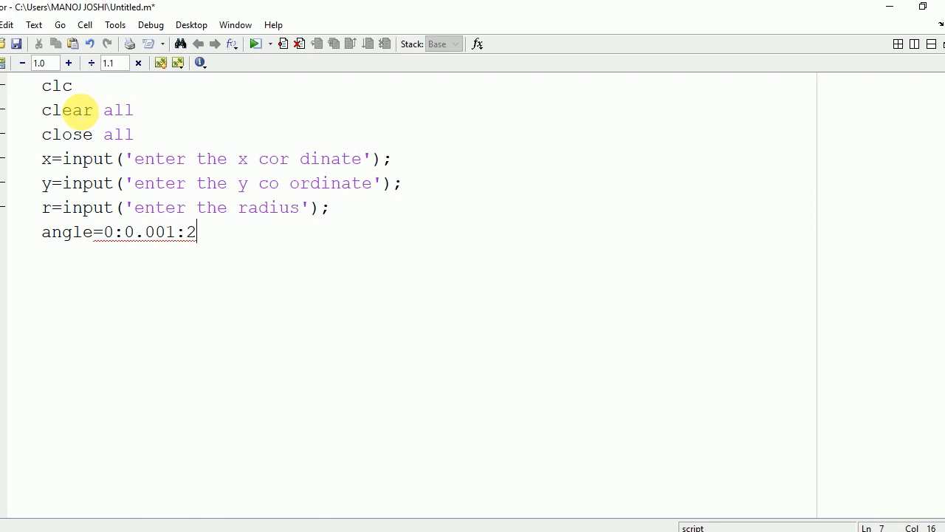
{"action": "type", "text": "*"}
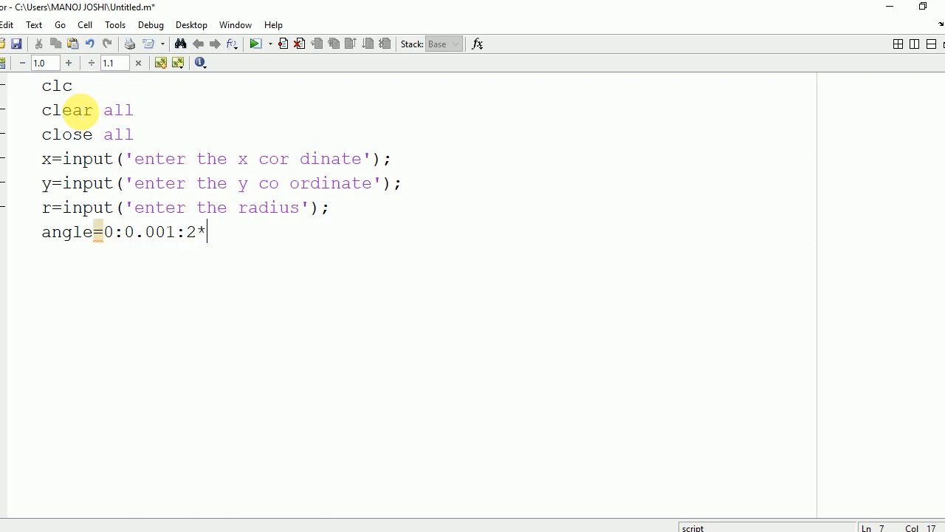
{"action": "type", "text": "pi;"}
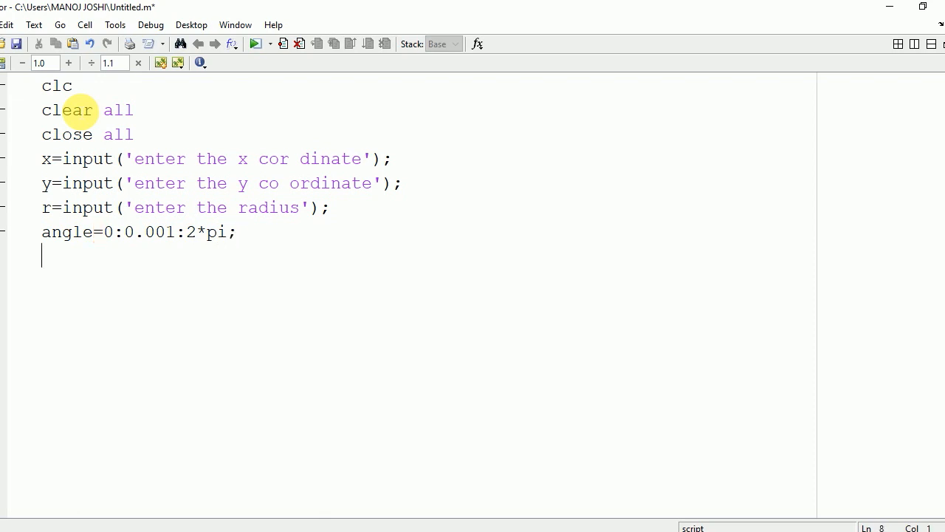
{"action": "type", "text": "xp="}
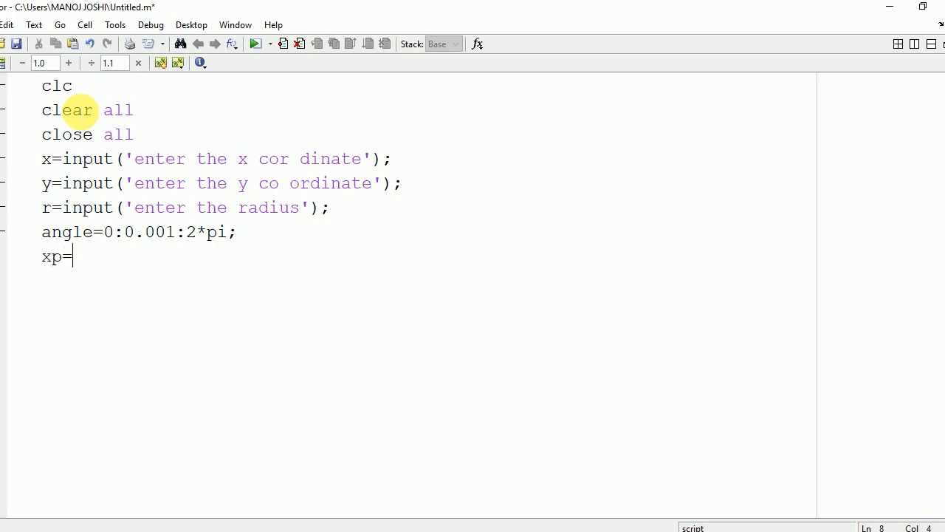
- Compute xp=r*cos(angle); for the circle's x points
{"action": "type", "text": "rcos"}
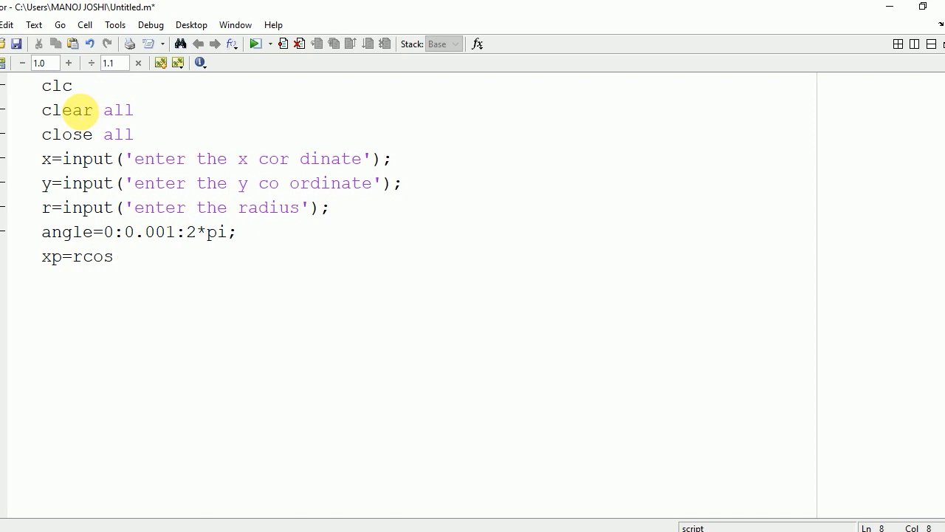
{"action": "type", "text": "(angl"}
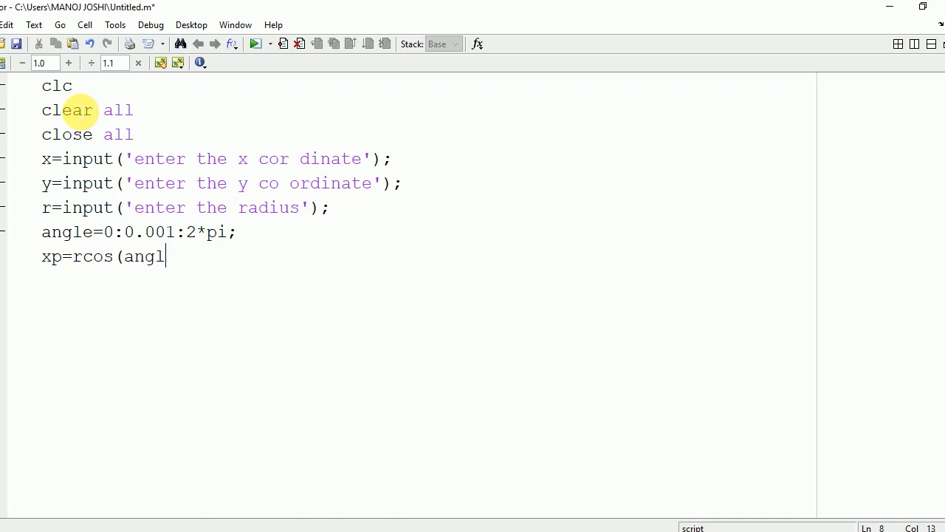
{"action": "type", "text": "e);"}
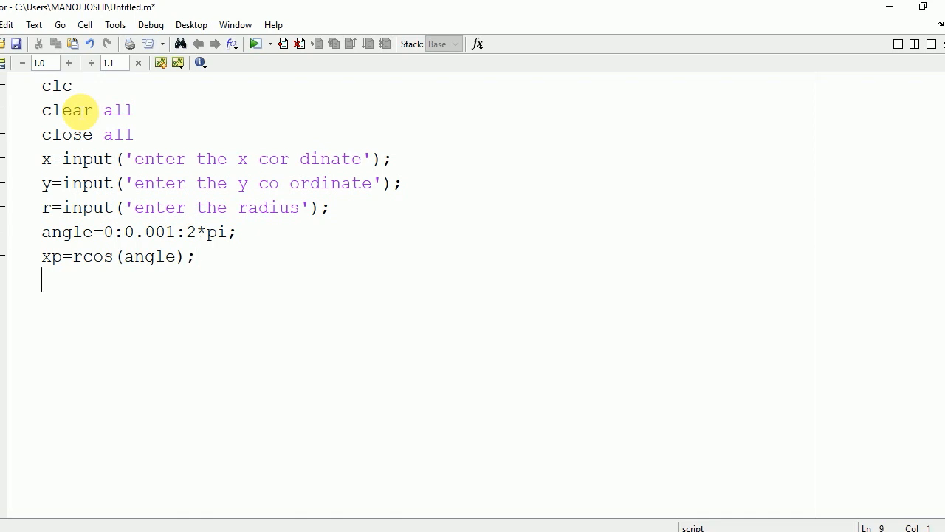
{"action": "type", "text": "yp"}
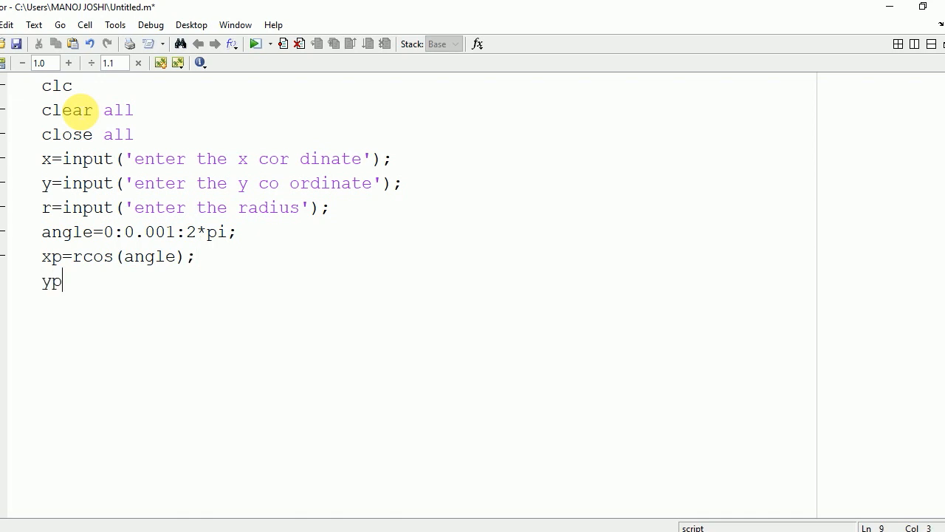
{"action": "type", "text": "=r"}
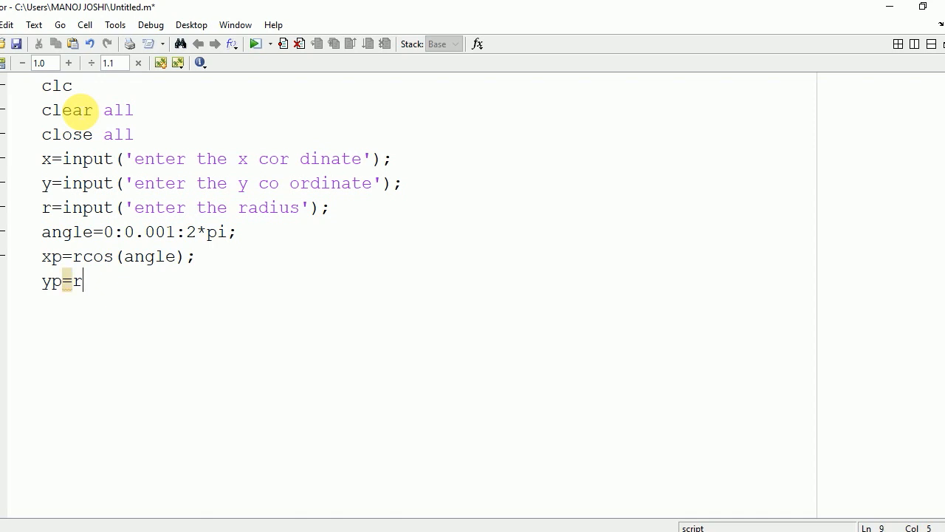
- Compute yp=r*sin(angle); for the circle's y points
{"action": "type", "text": "*sin("}
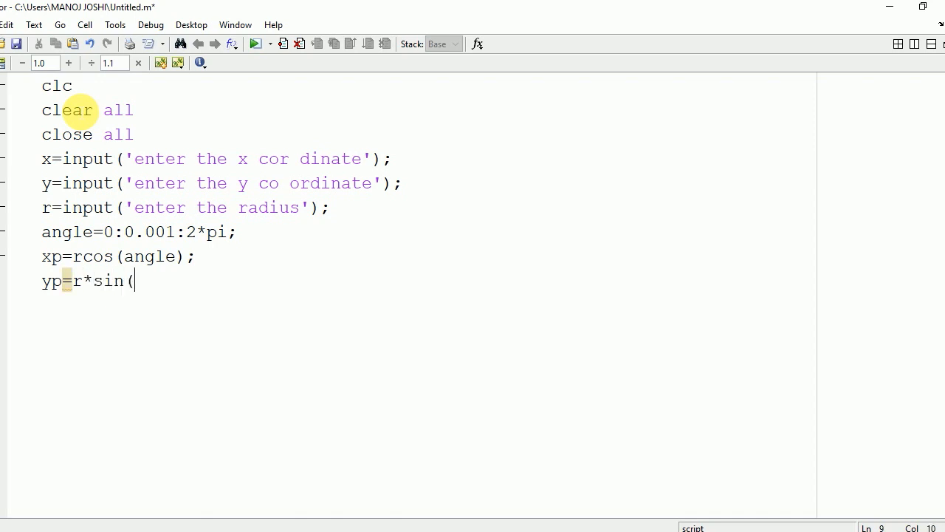
{"action": "type", "text": "angle"}
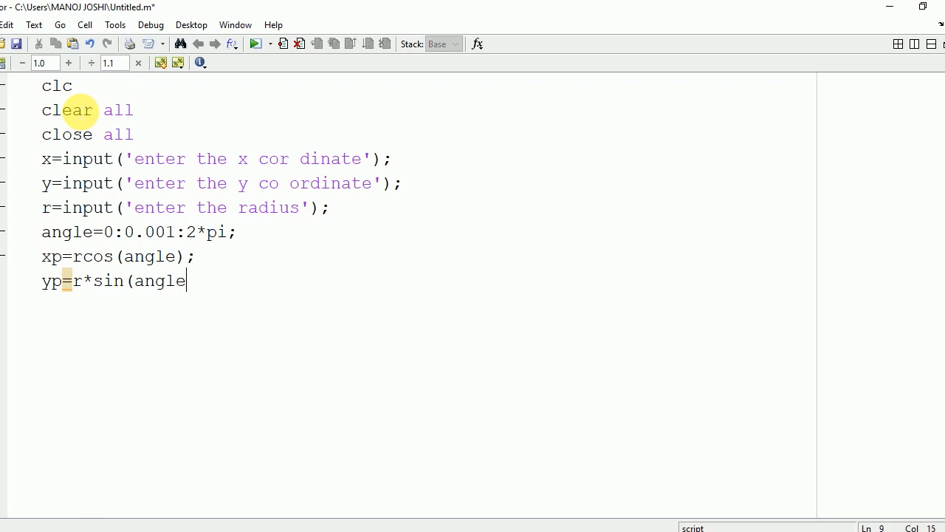
{"action": "type", "text": ");"}
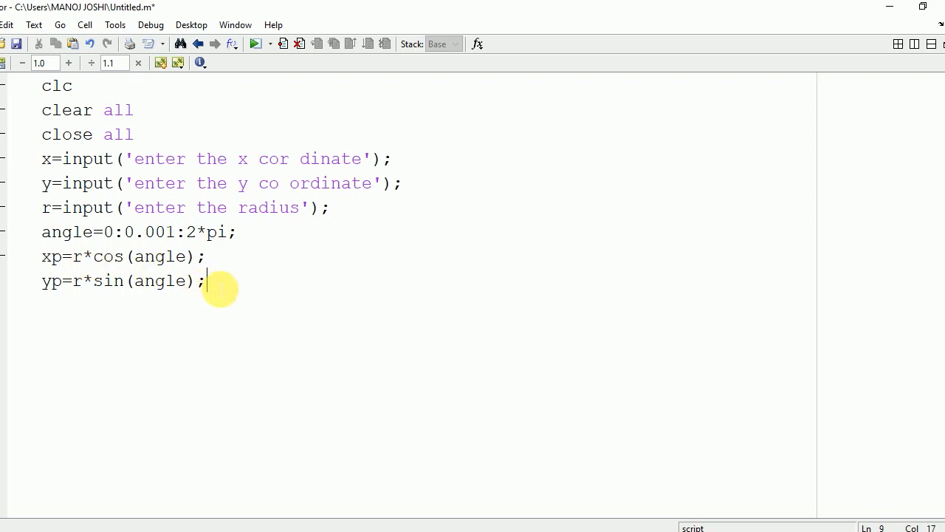
{"action": "type", "text": "plot("}
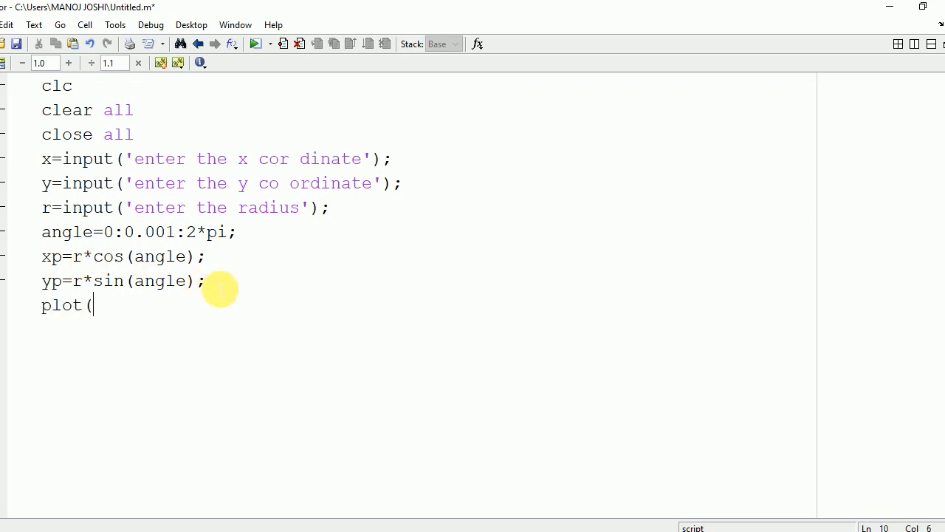
- Finish the script with plot(x+xp,y+yp); offsetting the circle by the centre
{"action": "type", "text": "x"}
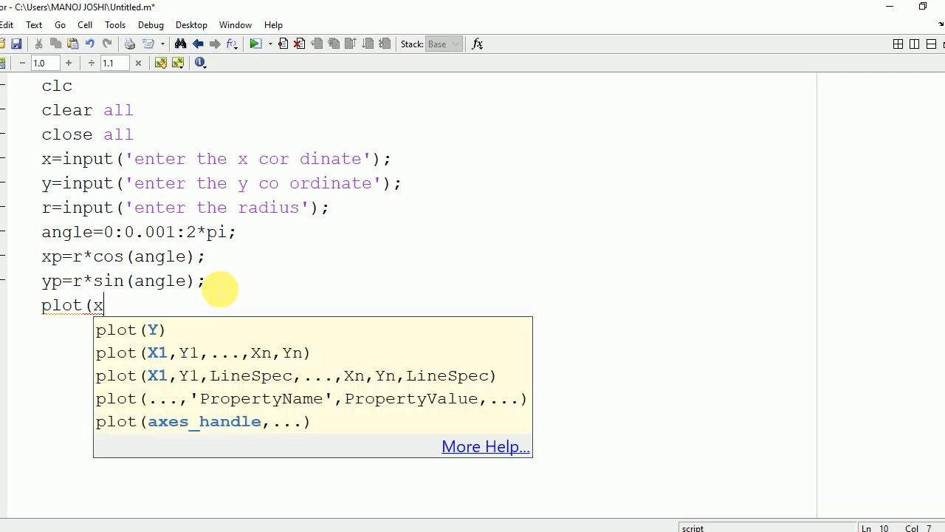
{"action": "type", "text": "+x"}
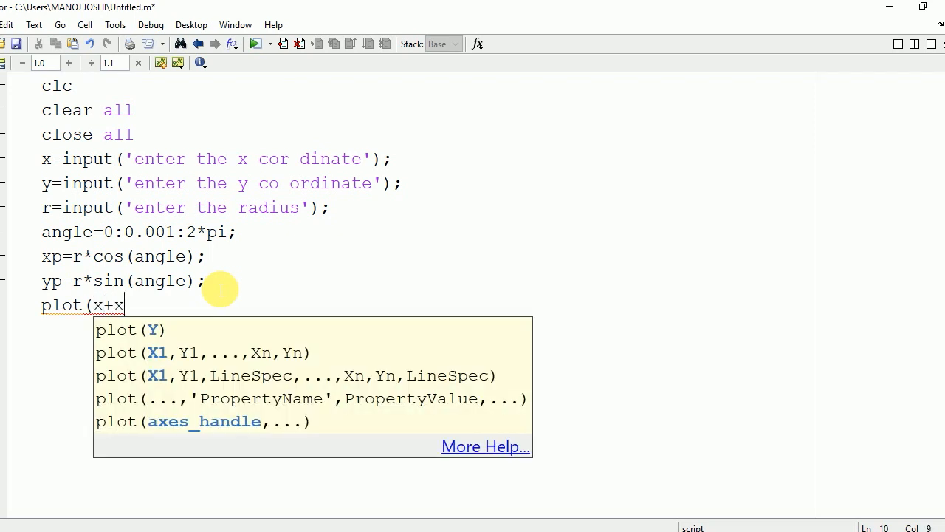
{"action": "type", "text": "p,"}
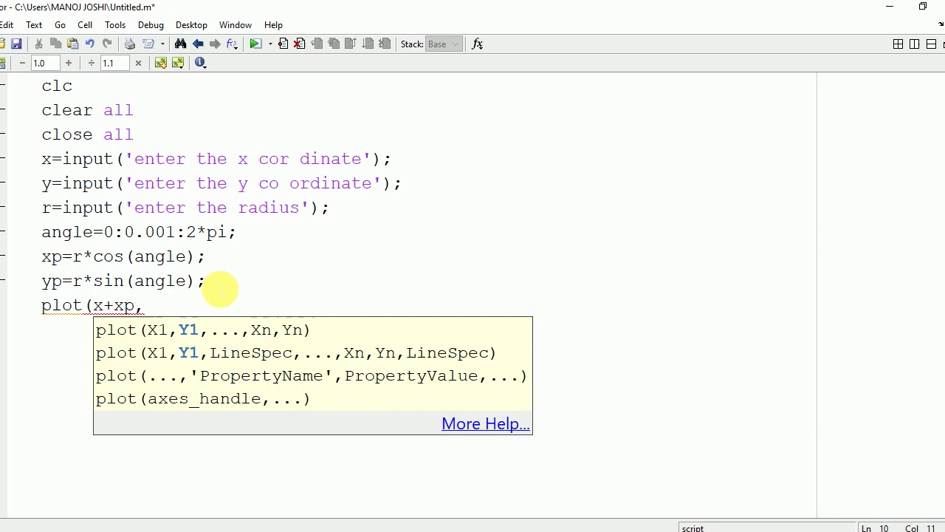
{"action": "type", "text": "y+"}
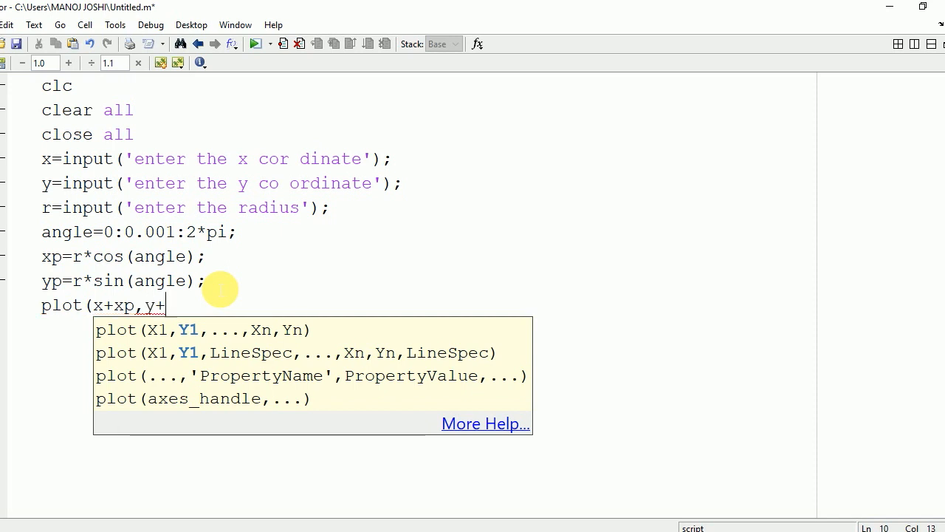
{"action": "type", "text": "yp"}
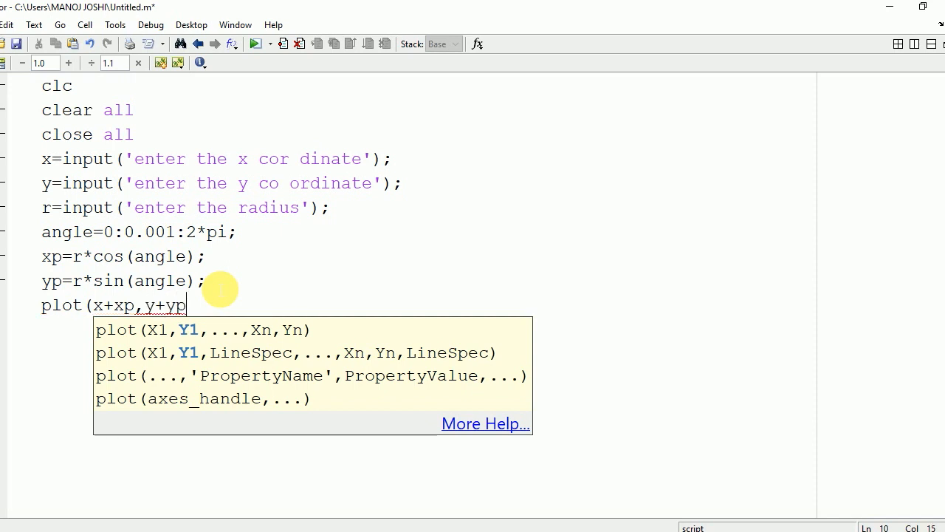
{"action": "type", "text": ");"}
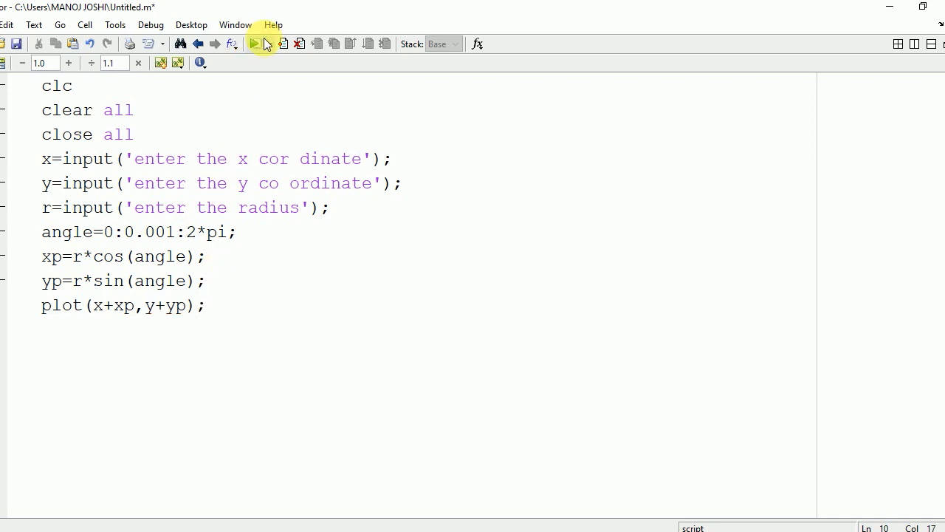
- Run the script with centre 0,0 and radius 5 to draw the circle
{"action": "left_click", "coordinate": [254, 44]}
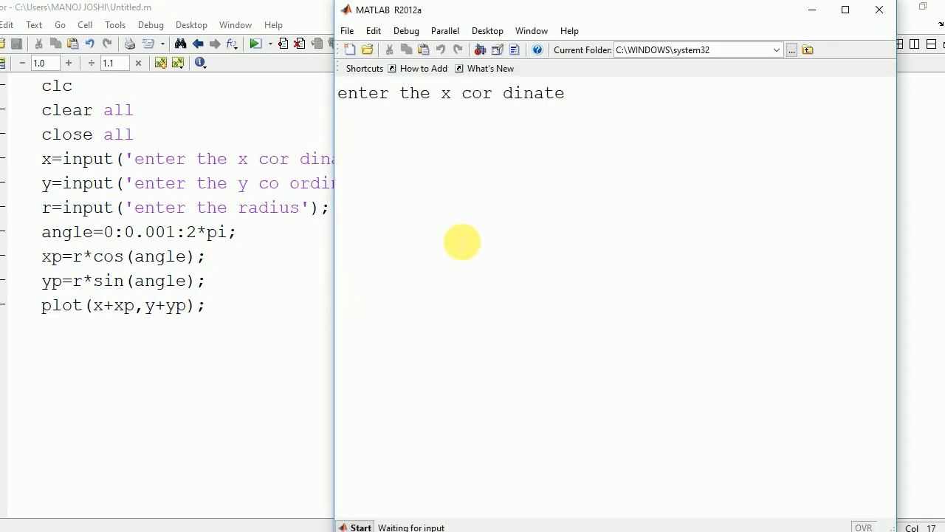
{"action": "type", "text": "0"}
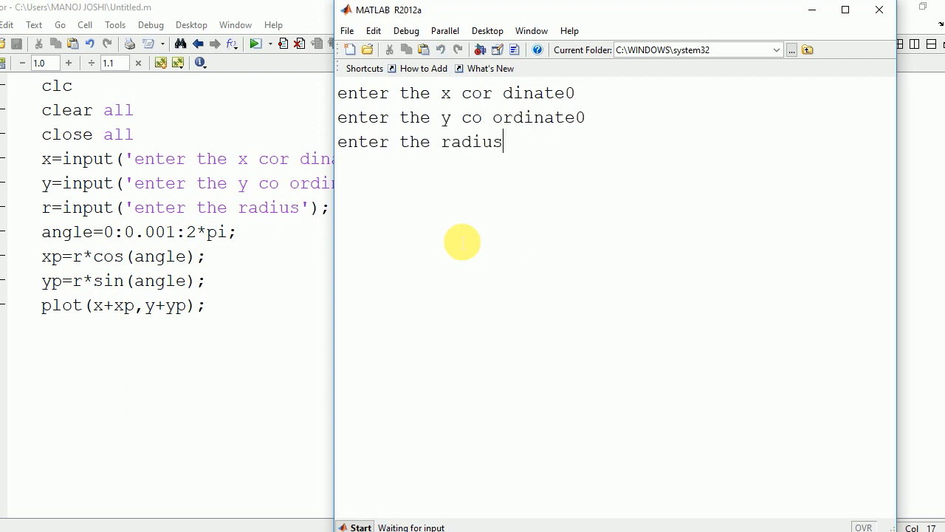
{"action": "type", "text": "5"}
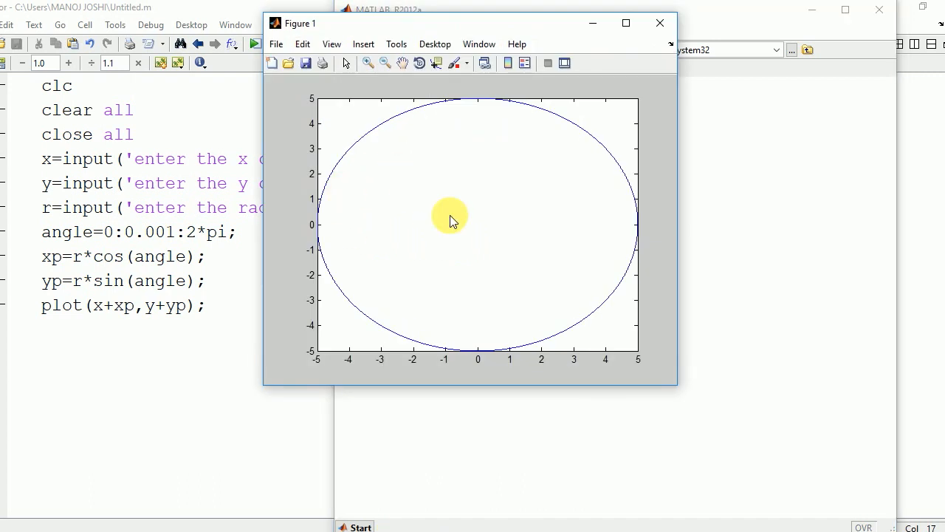
{"action": "mouse_move", "coordinate": [195, 308]}
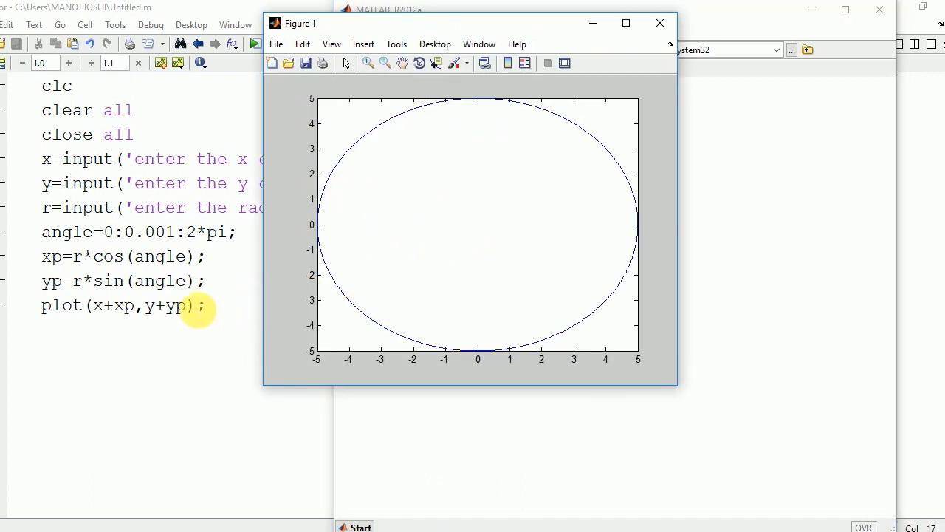
- Add ,'g' to the plot call so the circle is drawn green, and rerun
{"action": "left_click", "coordinate": [660, 23]}
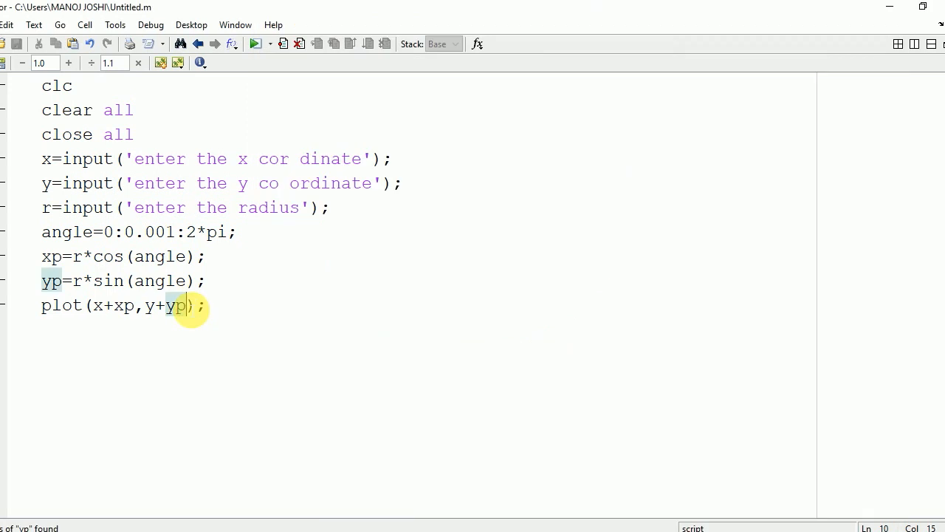
{"action": "type", "text": ",'"}
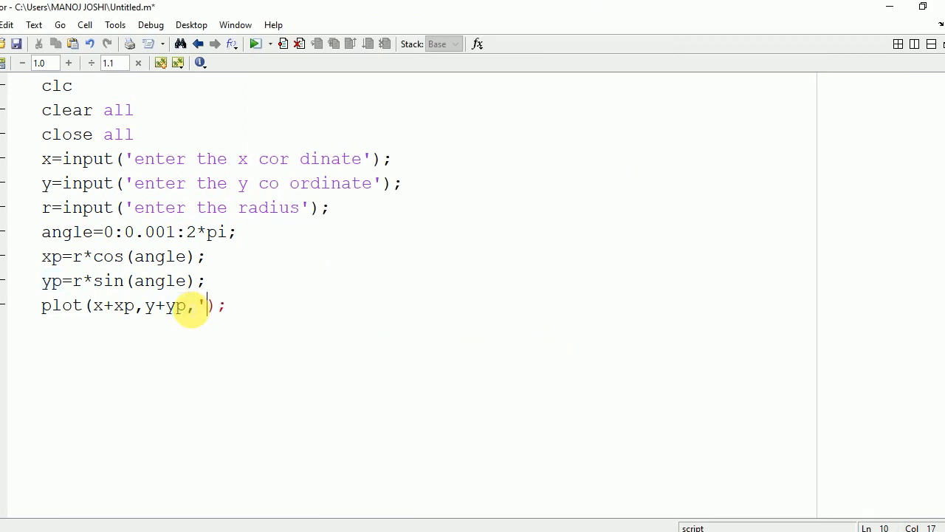
{"action": "type", "text": "g'"}
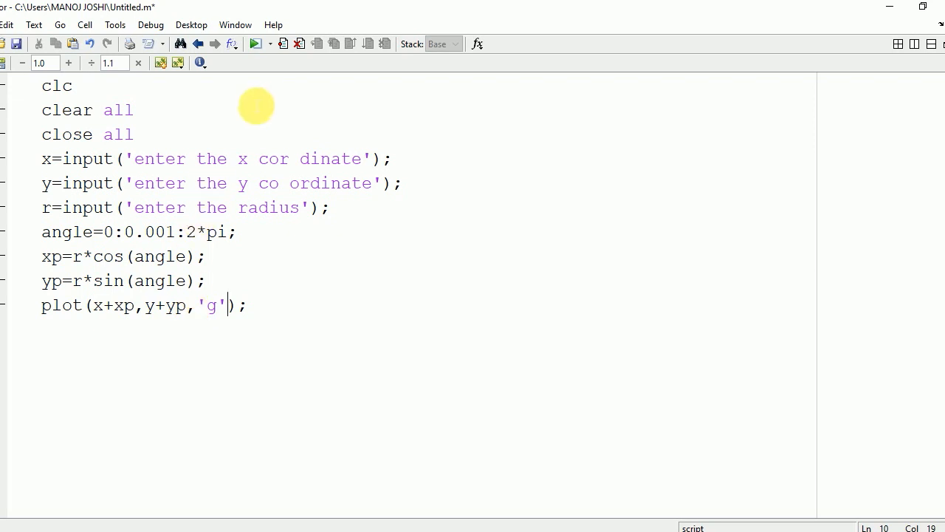
{"action": "left_click", "coordinate": [255, 44]}
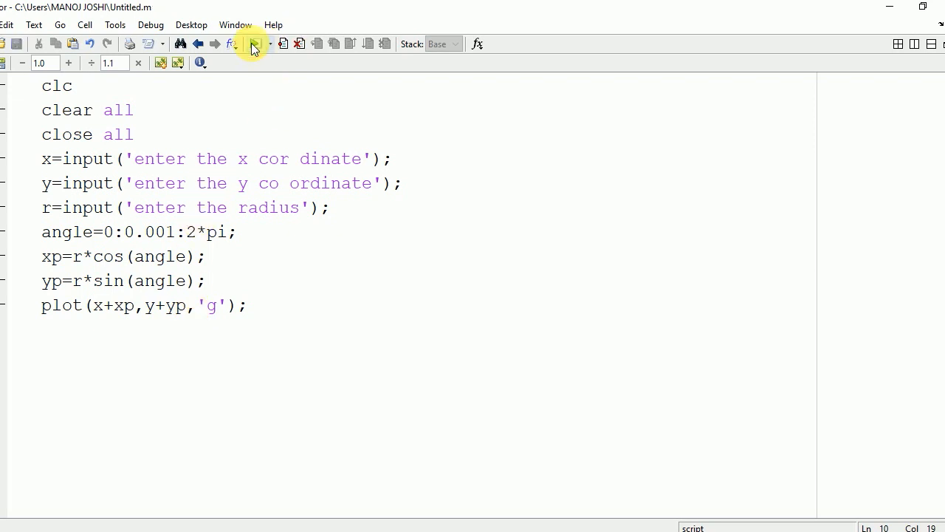
- Answer the prompts with centre 0,0 and radius 5 to see the green circle
{"action": "left_click", "coordinate": [253, 44]}
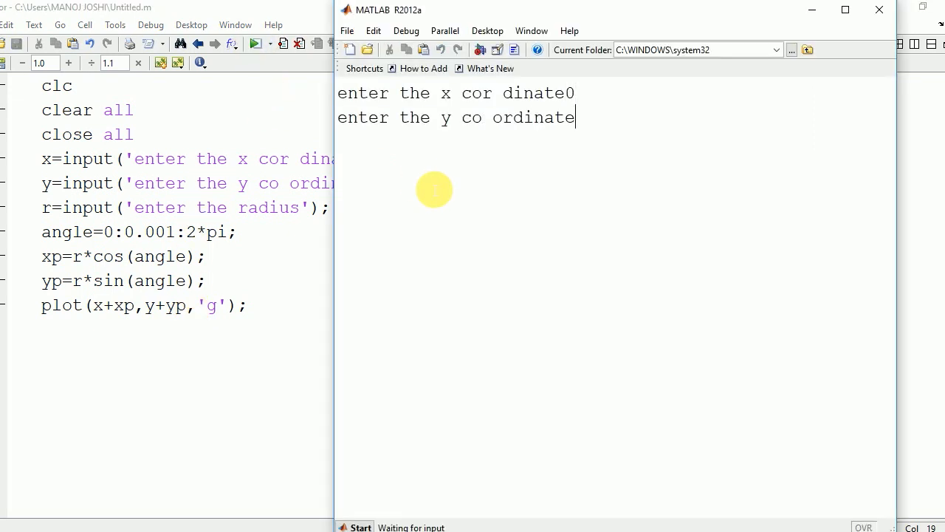
{"action": "type", "text": "05"}
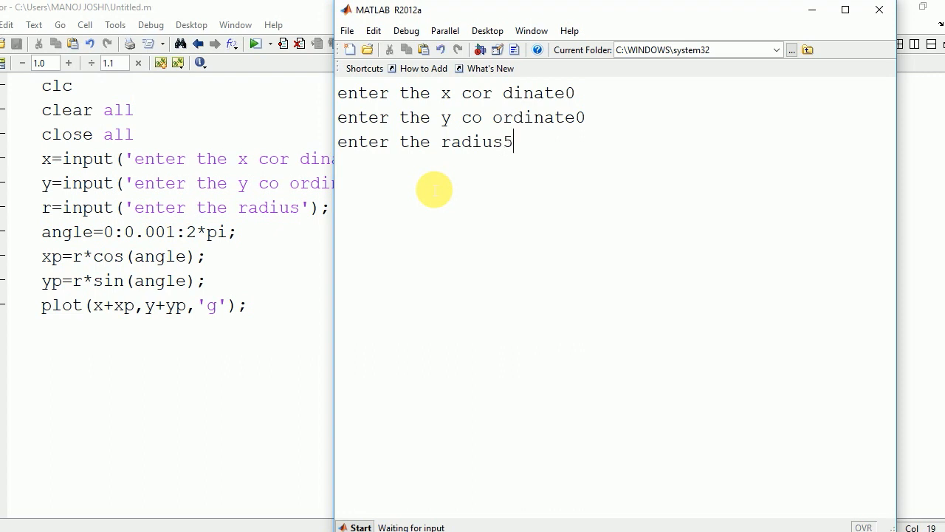
{"action": "key", "text": "enter"}
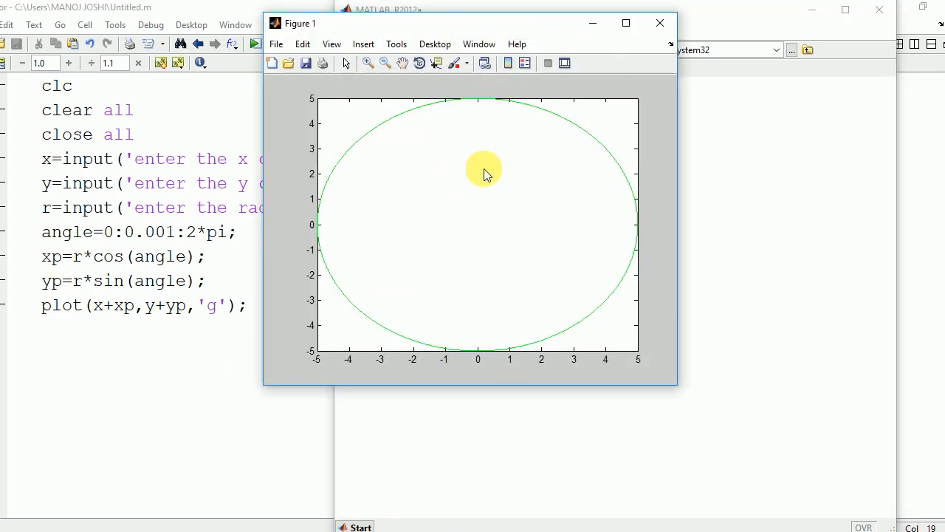
{"action": "mouse_move", "coordinate": [256, 312]}
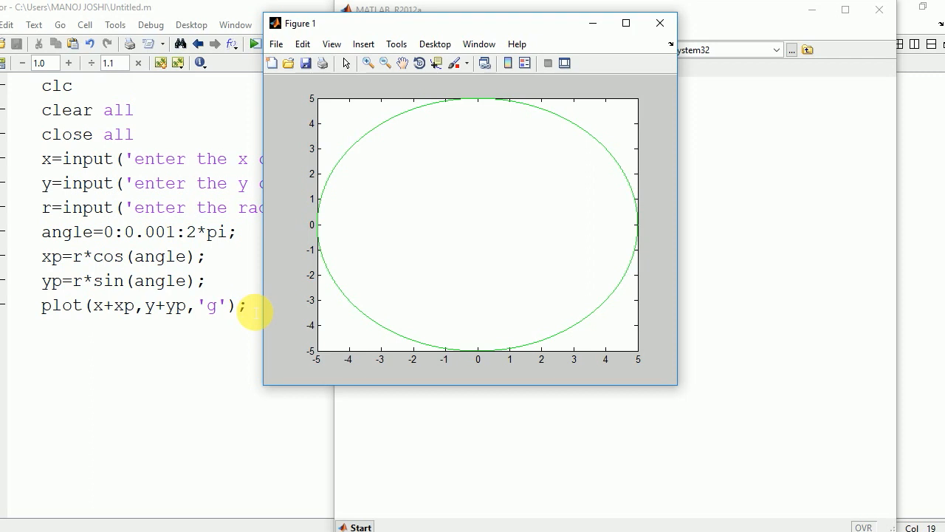
{"action": "left_click", "coordinate": [660, 23]}
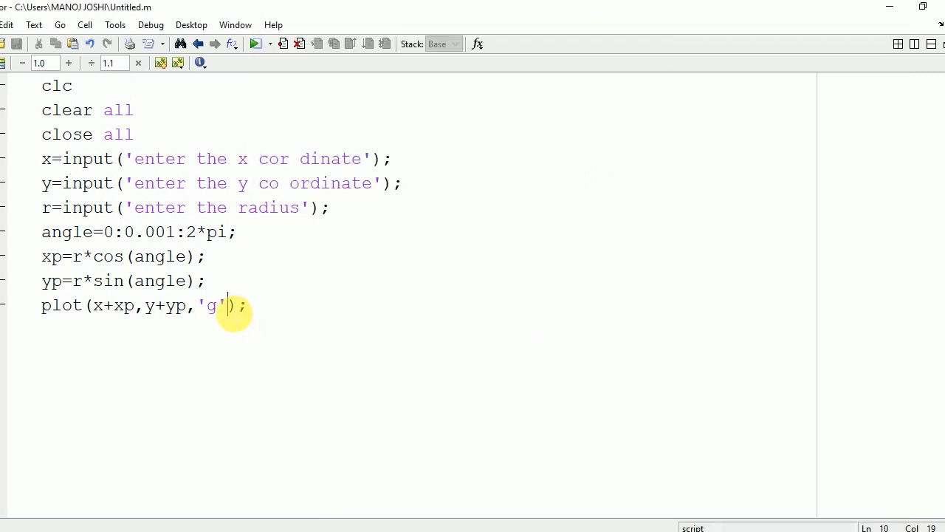
- Append ,'Linewidth',1.5 to the plot call for a thicker green line
{"action": "type", "text": ", '"}
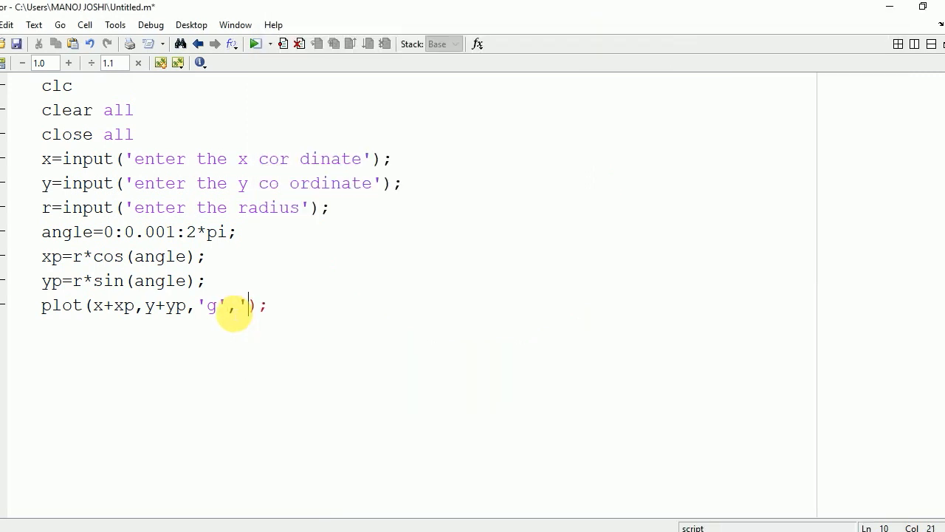
{"action": "type", "text": "Line"}
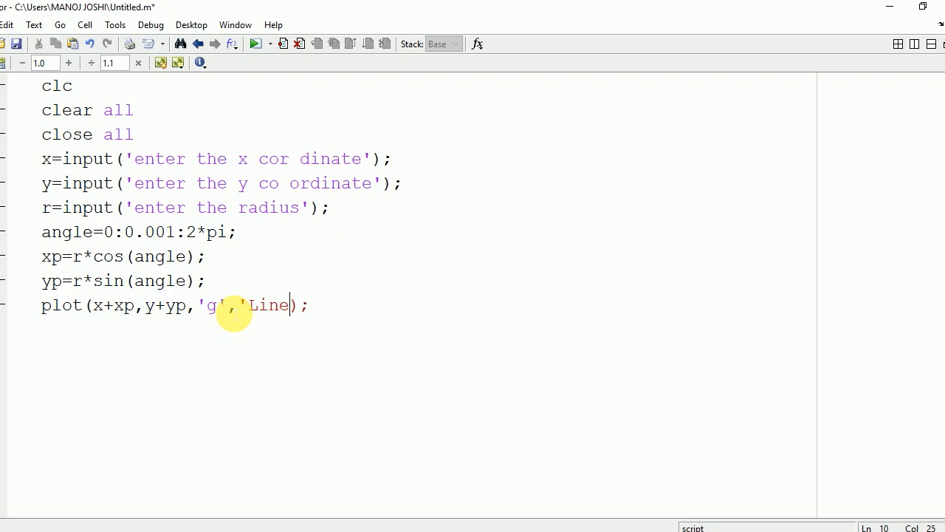
{"action": "type", "text": "wi"}
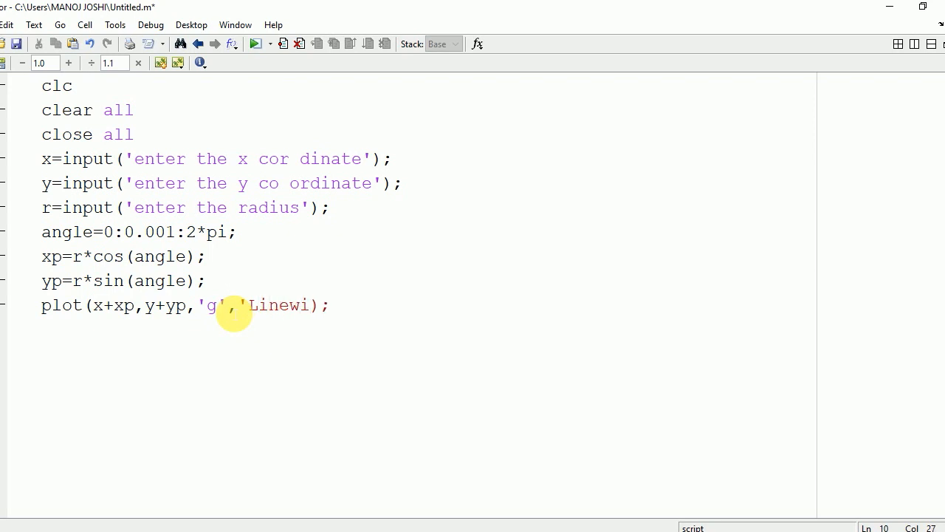
{"action": "type", "text": "dth"}
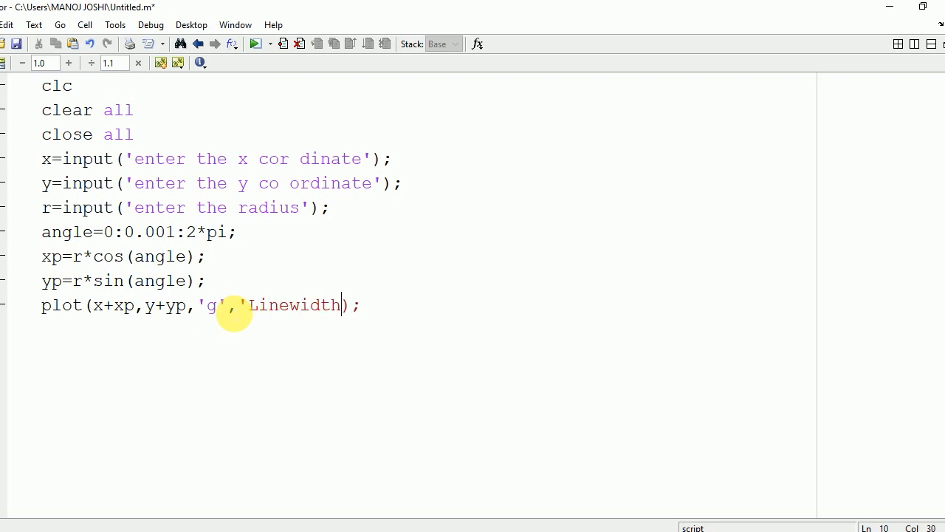
{"action": "type", "text": ",1"}
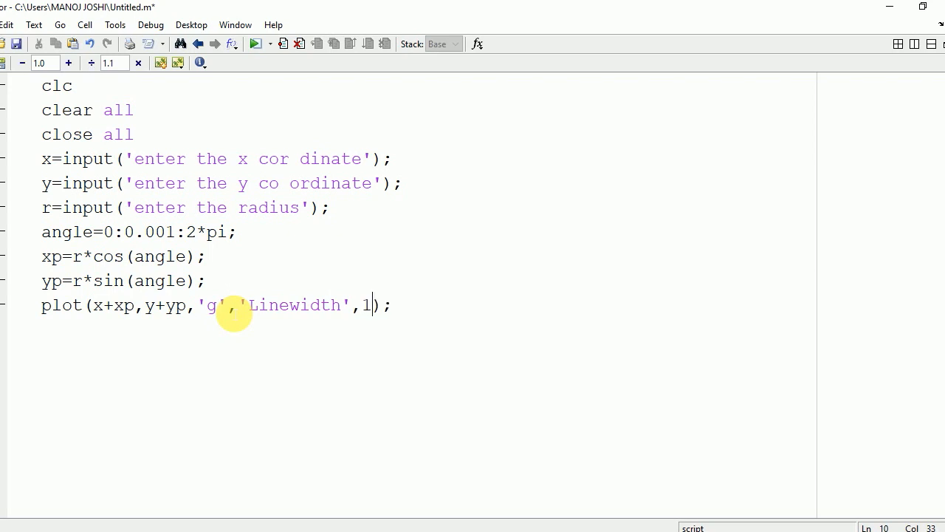
{"action": "type", "text": ".5"}
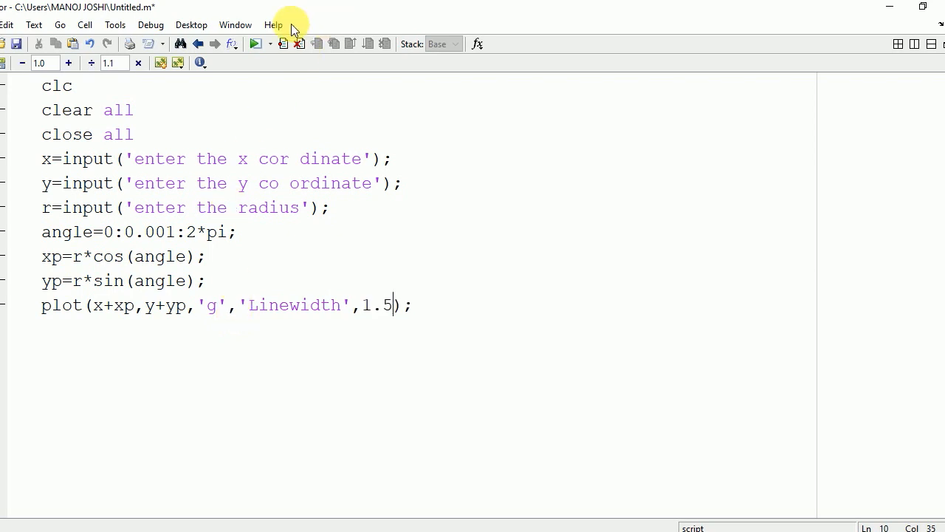
- Rerun the script to draw the radius-5 circle with the 1.5 line width
{"action": "left_click", "coordinate": [257, 43]}
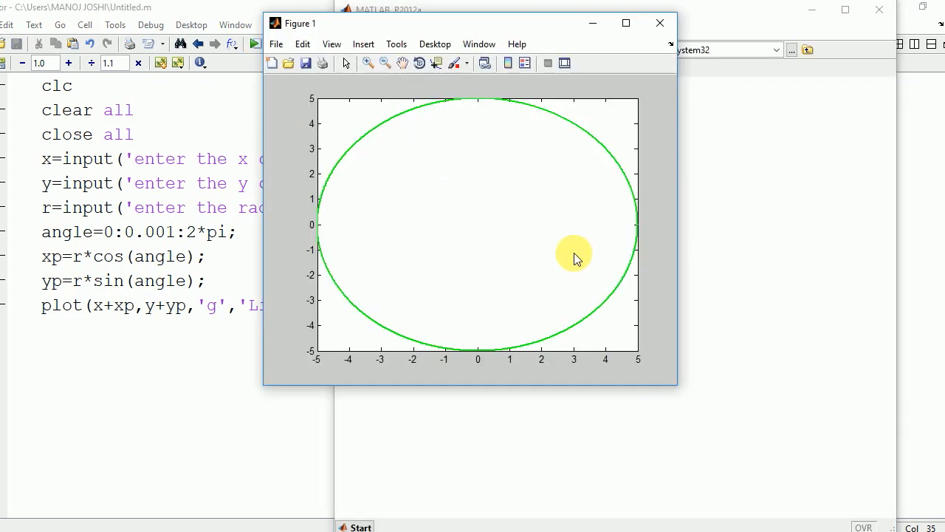
{"action": "mouse_move", "coordinate": [285, 288]}
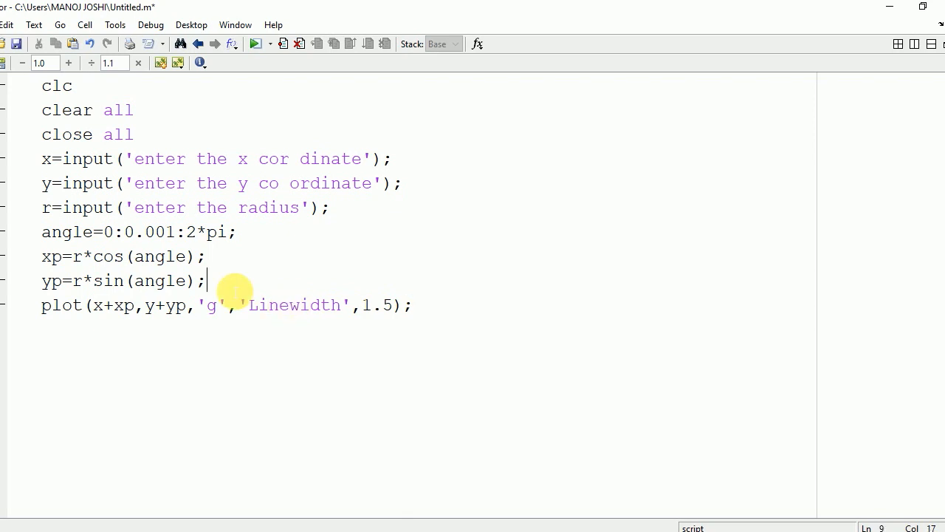
- Add a %concentric circle comment on a new line before the plot call
{"action": "key", "text": "Enter"}
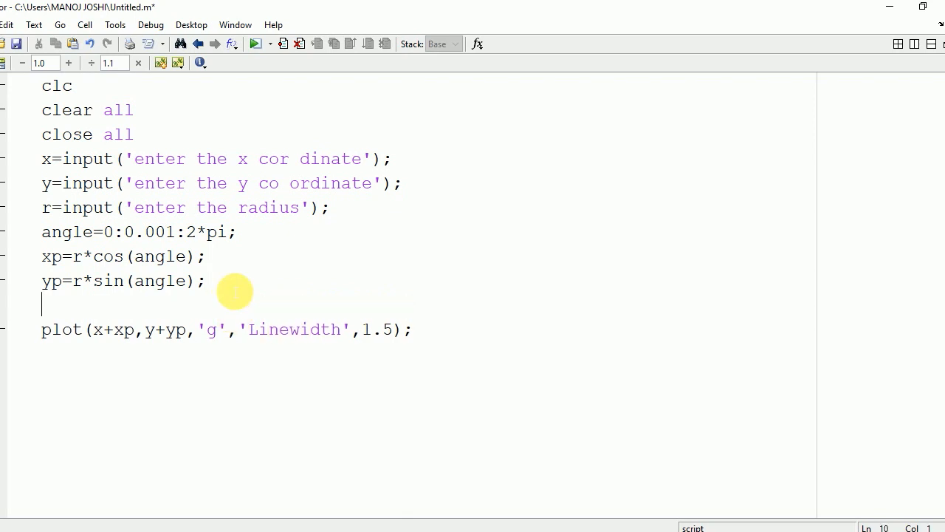
{"action": "type", "text": "%concen"}
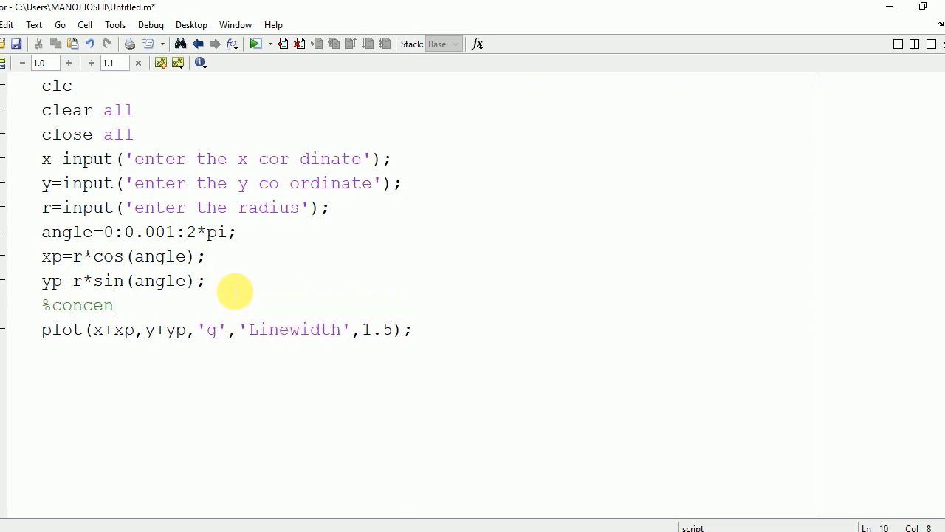
{"action": "type", "text": "tric cir"}
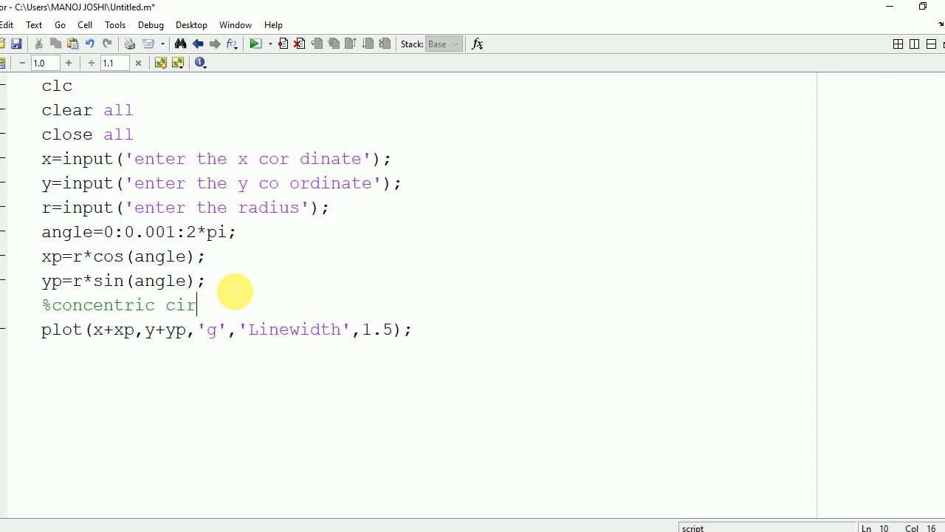
{"action": "type", "text": "cle"}
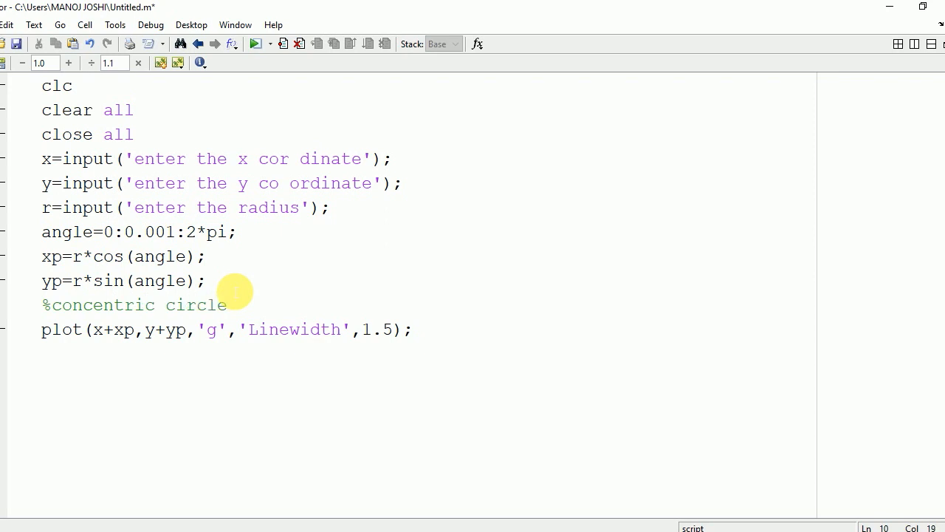
{"action": "key", "text": "Enter"}
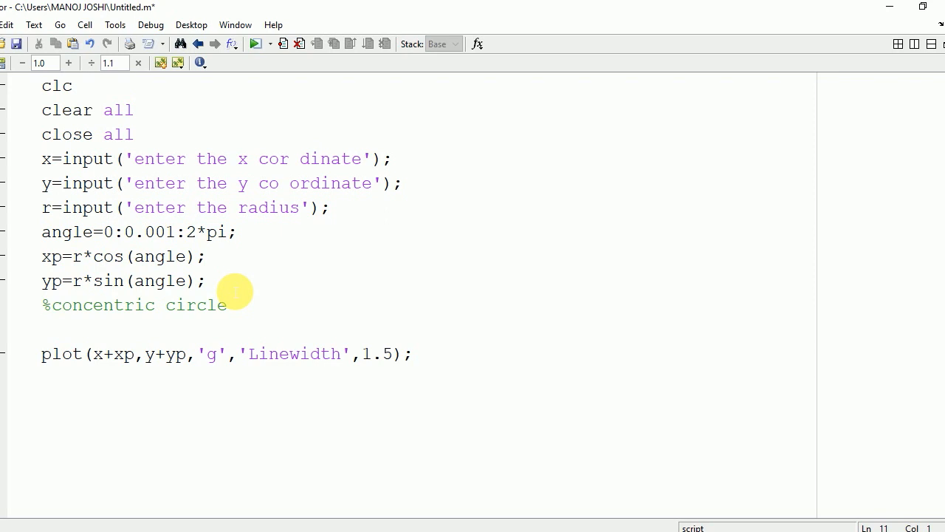
- Add the prompt line r1=input('enter second radius'); below the comment
{"action": "type", "text": "r1="}
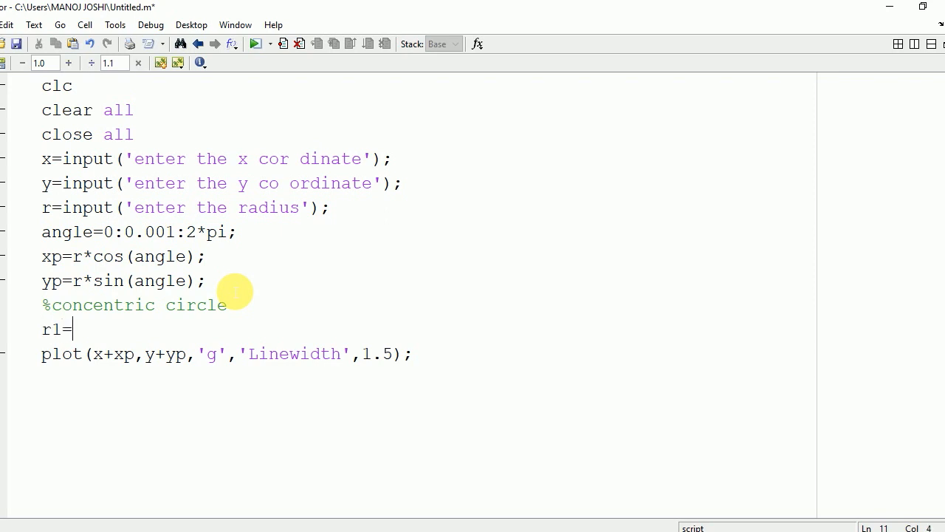
{"action": "type", "text": "input"}
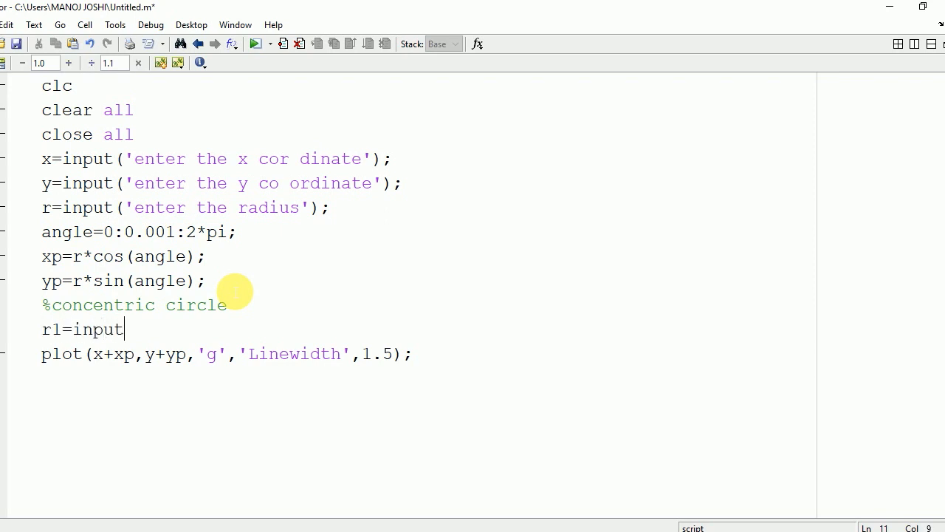
{"action": "type", "text": "('"}
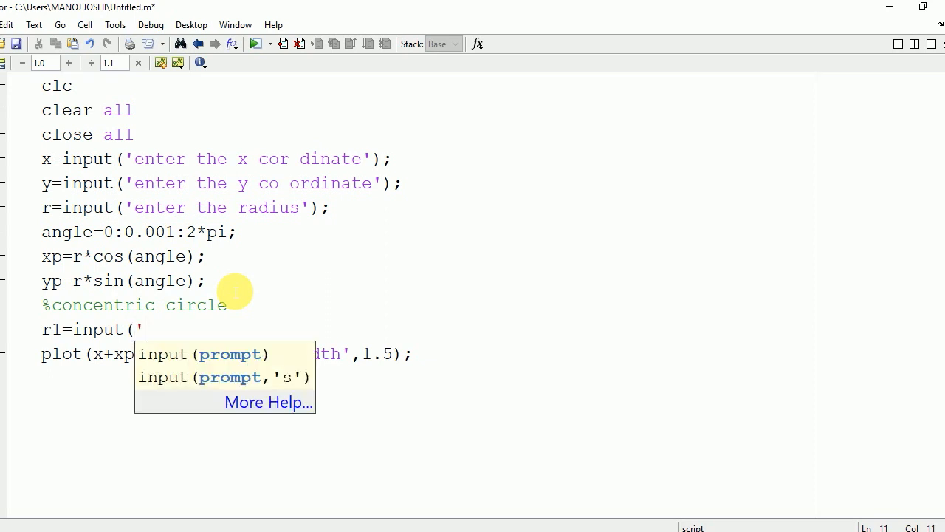
{"action": "type", "text": "enter"}
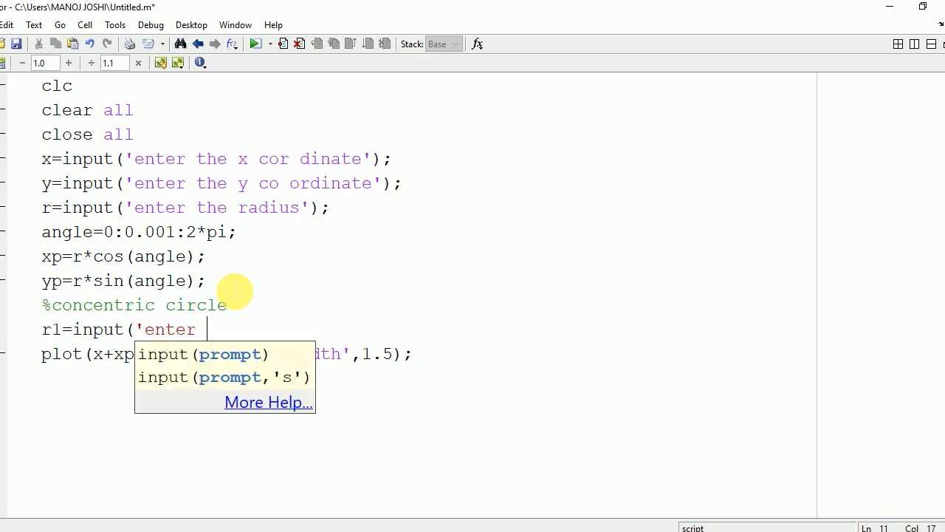
{"action": "type", "text": "second"}
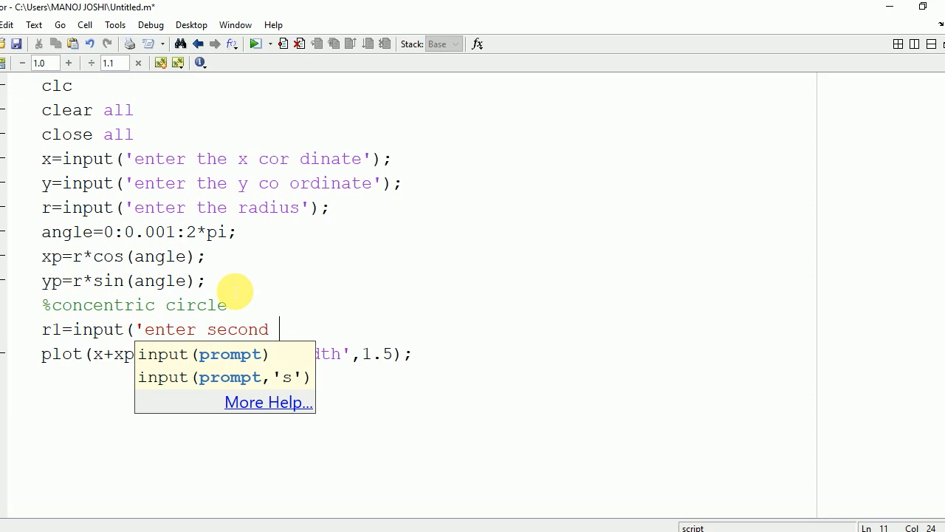
{"action": "type", "text": "radius"}
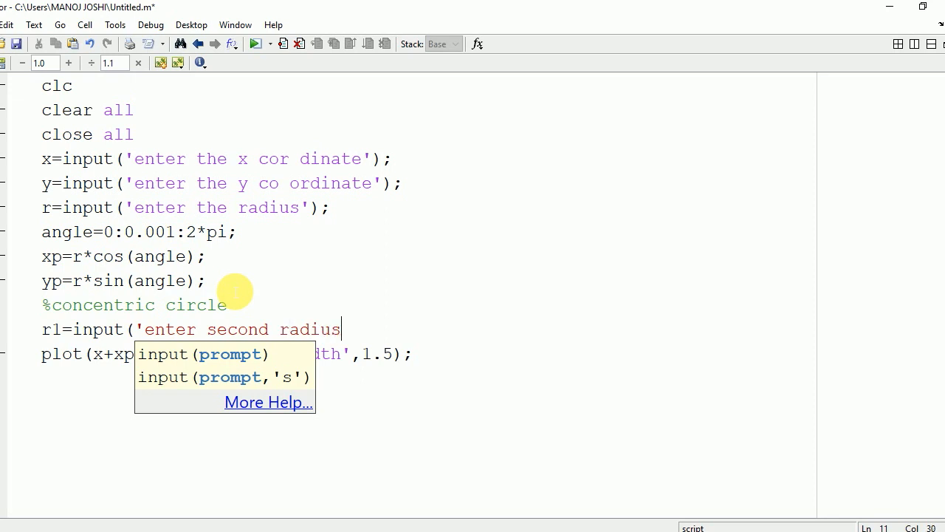
{"action": "type", "text": "')"}
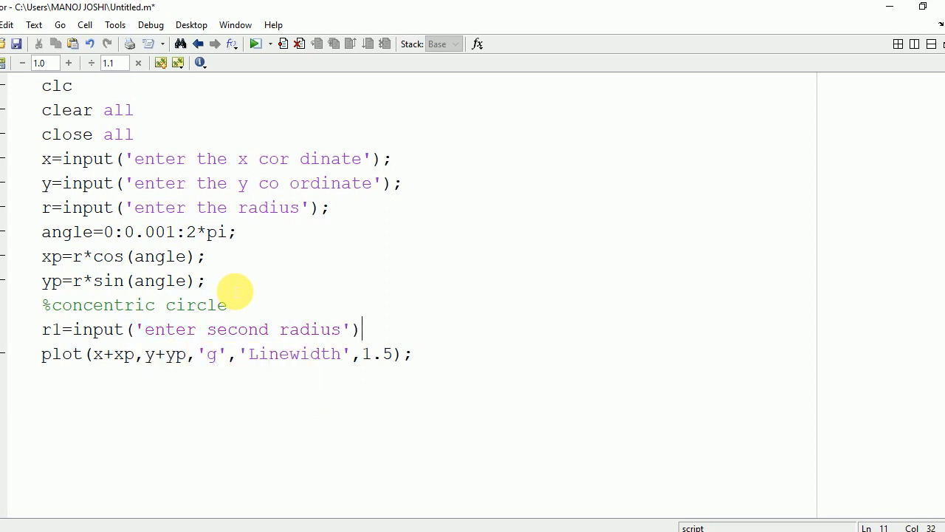
{"action": "type", "text": ";"}
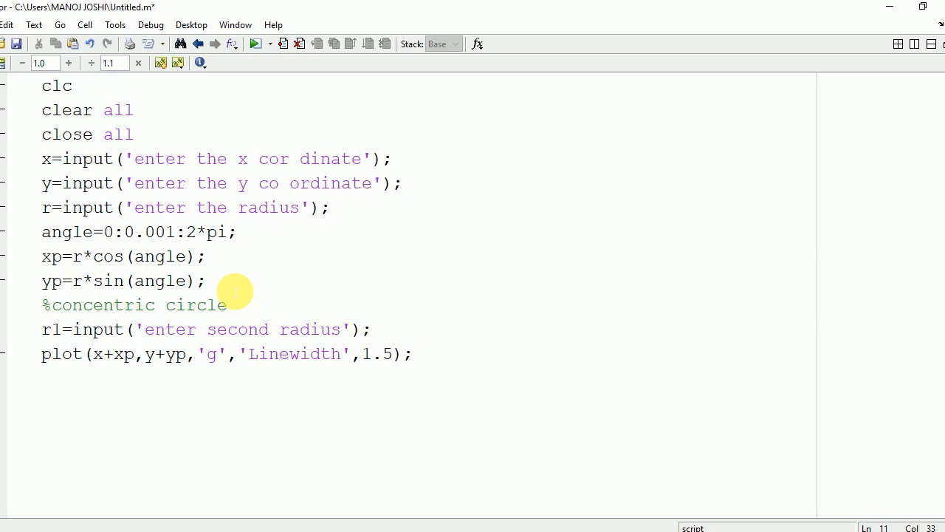
{"action": "key", "text": "Enter"}
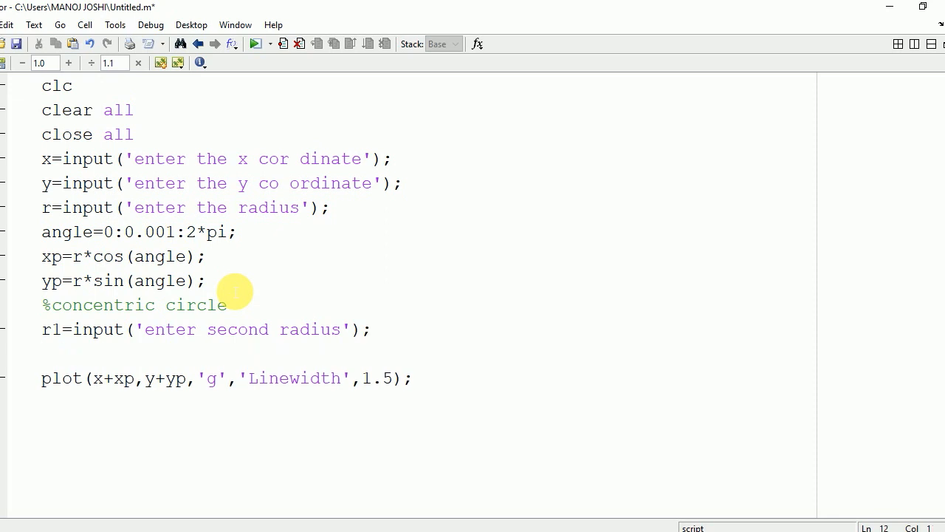
- Begin the second-circle x coordinate line xp1=r1*cos(angle)
{"action": "type", "text": "xp1"}
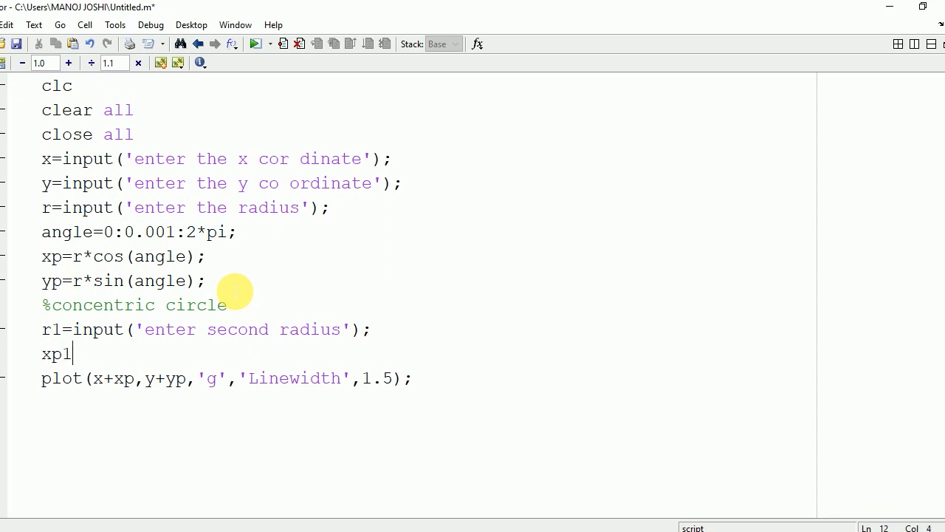
{"action": "type", "text": "=r*"}
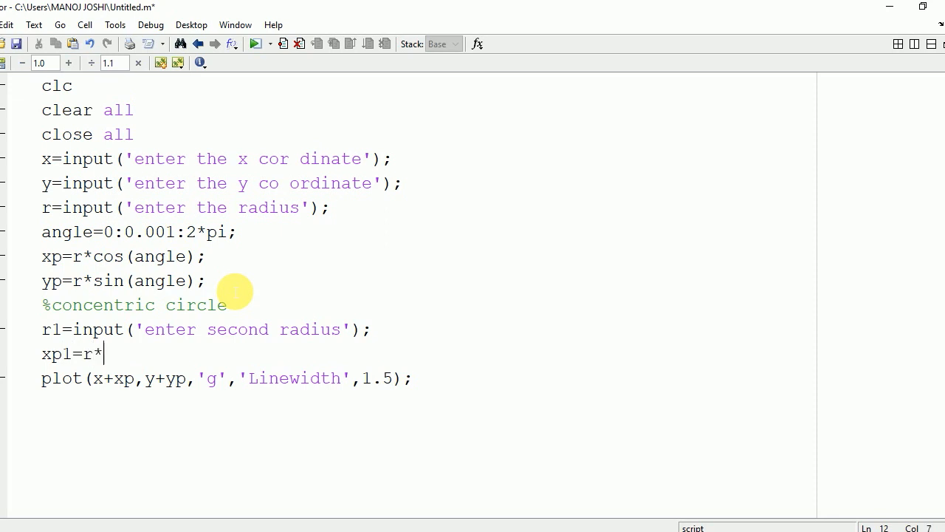
{"action": "type", "text": "cos("}
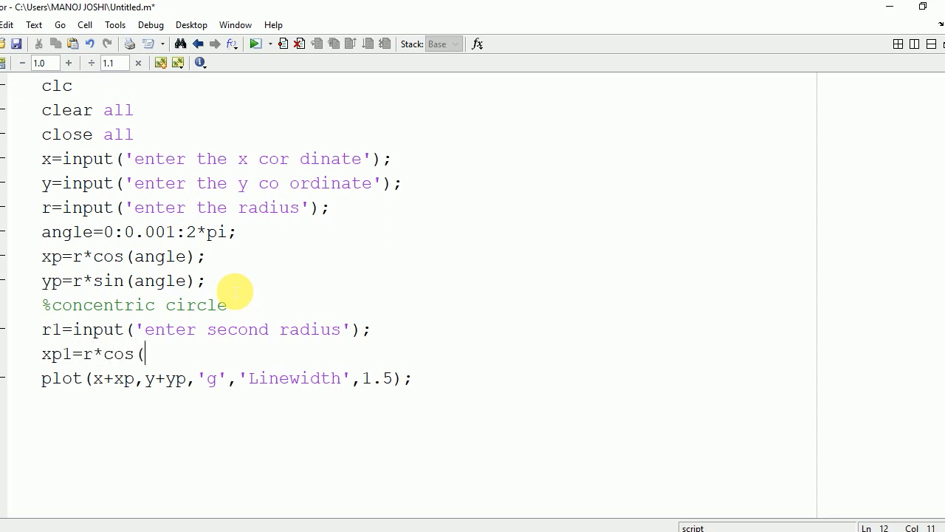
{"action": "type", "text": "1"}
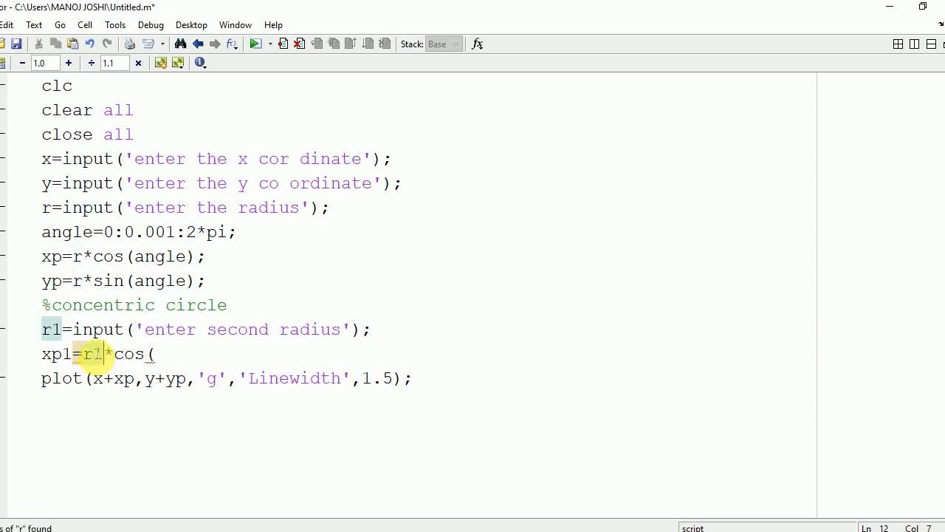
{"action": "type", "text": "angle);"}
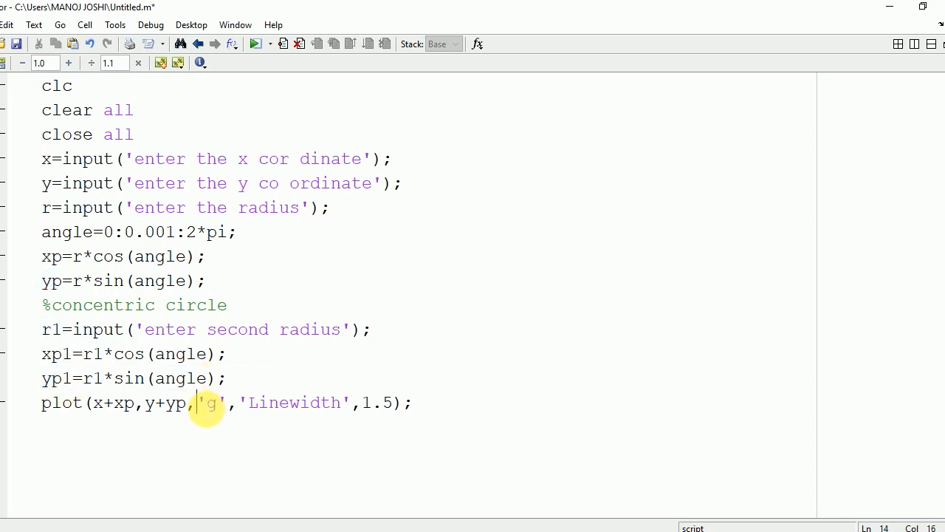
- Insert x+xp1,y=yp1, into the plot call as the second circle's coordinates
{"action": "type", "text": "x+x"}
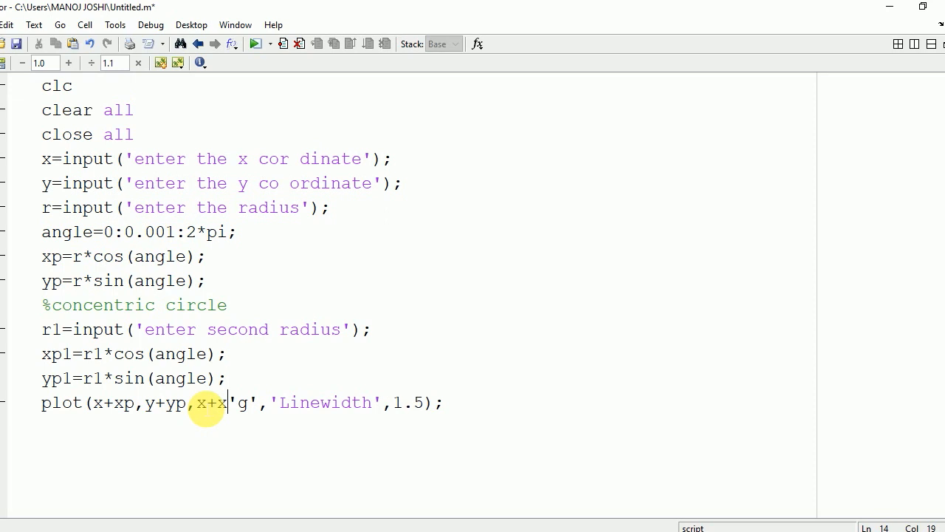
{"action": "type", "text": "p1"}
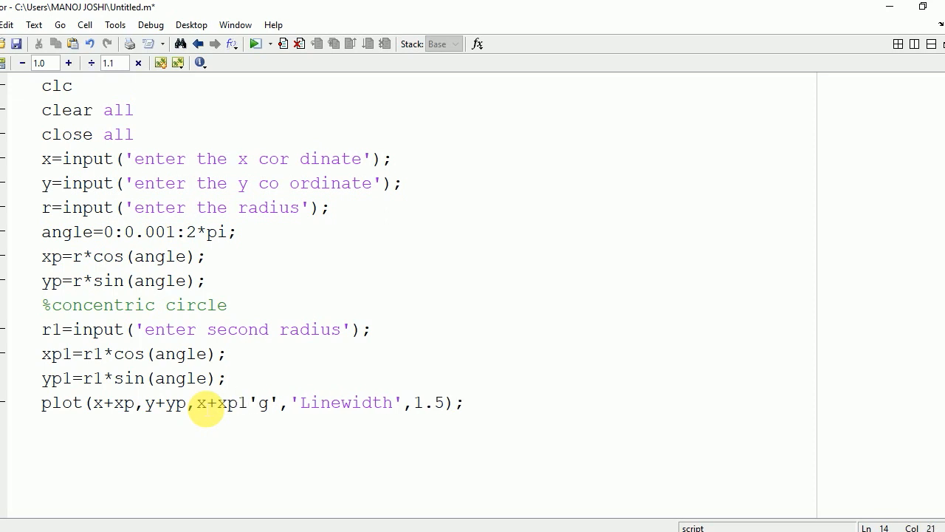
{"action": "type", "text": ",y"}
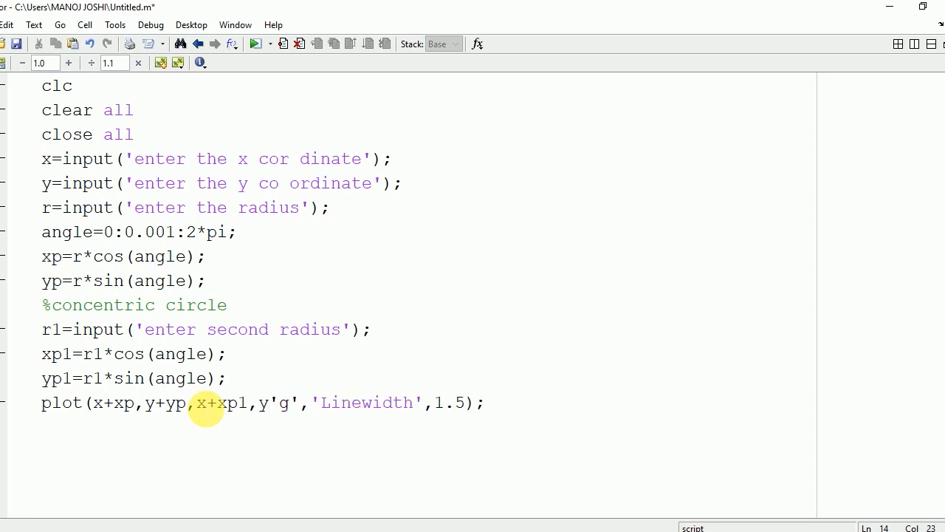
{"action": "type", "text": "=yp1"}
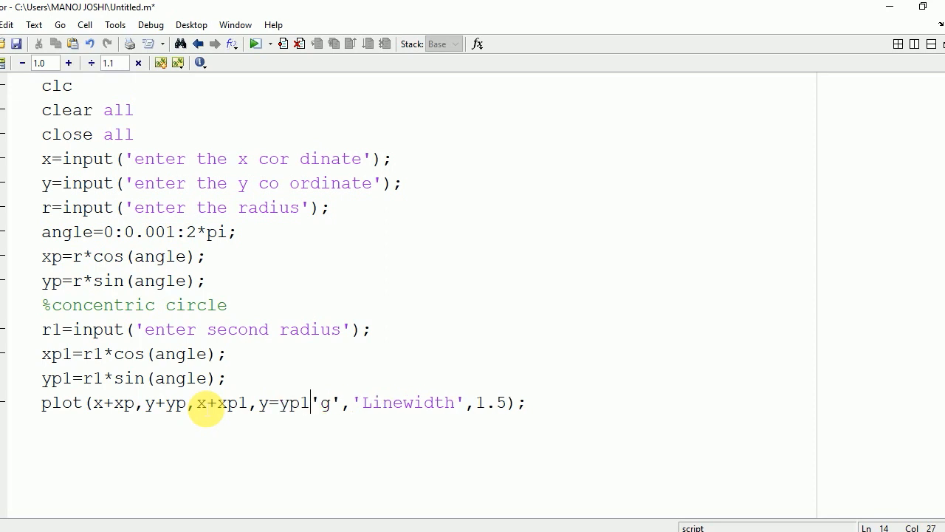
{"action": "type", "text": ","}
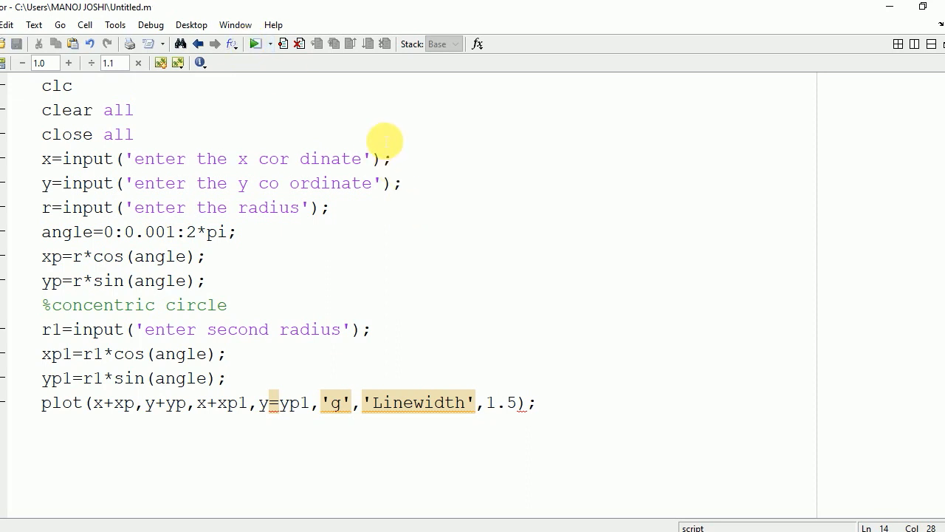
{"action": "mouse_move", "coordinate": [318, 432]}
{"action": "type", "text": "+"}
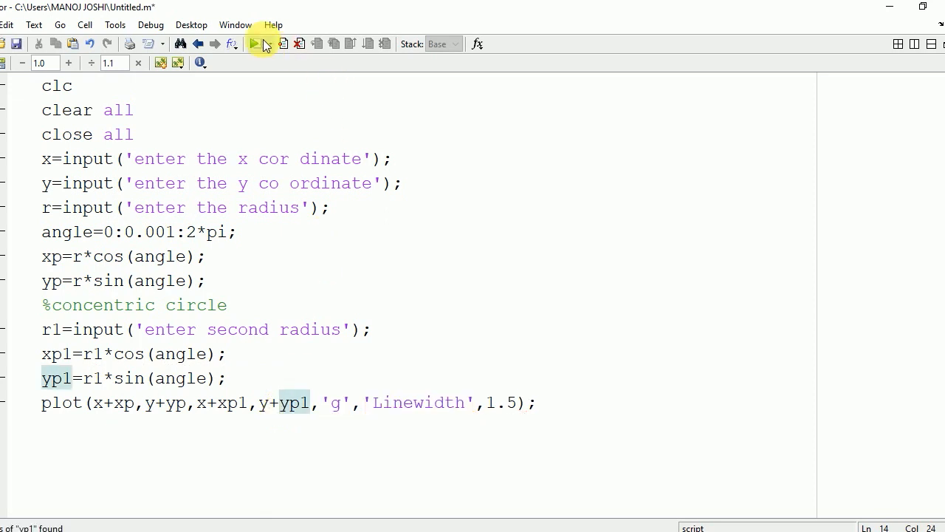
- Run the script to draw the blue inner and green outer concentric circles
{"action": "left_click", "coordinate": [254, 43]}
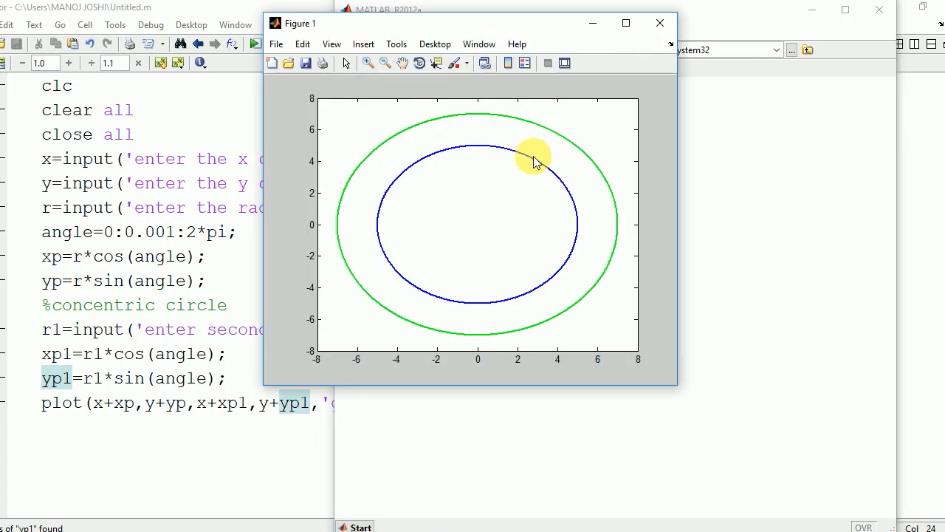
{"action": "mouse_move", "coordinate": [435, 231]}
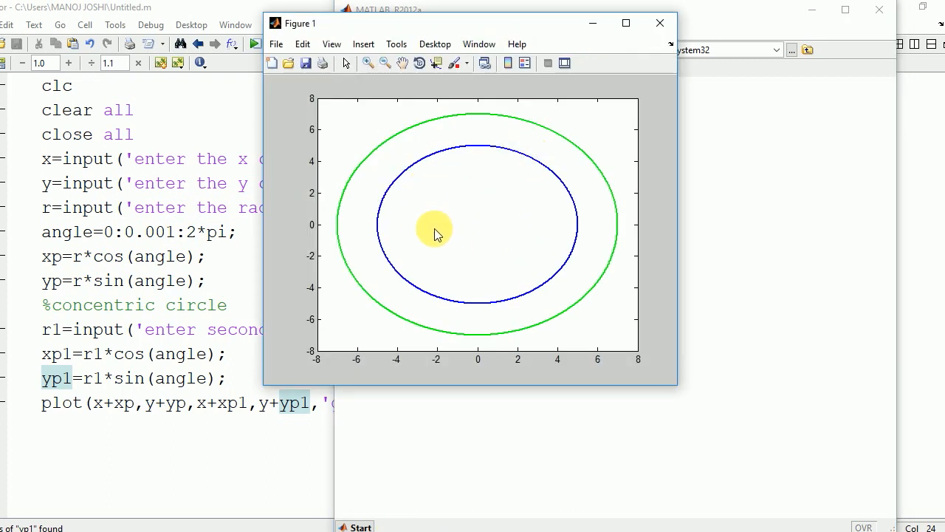